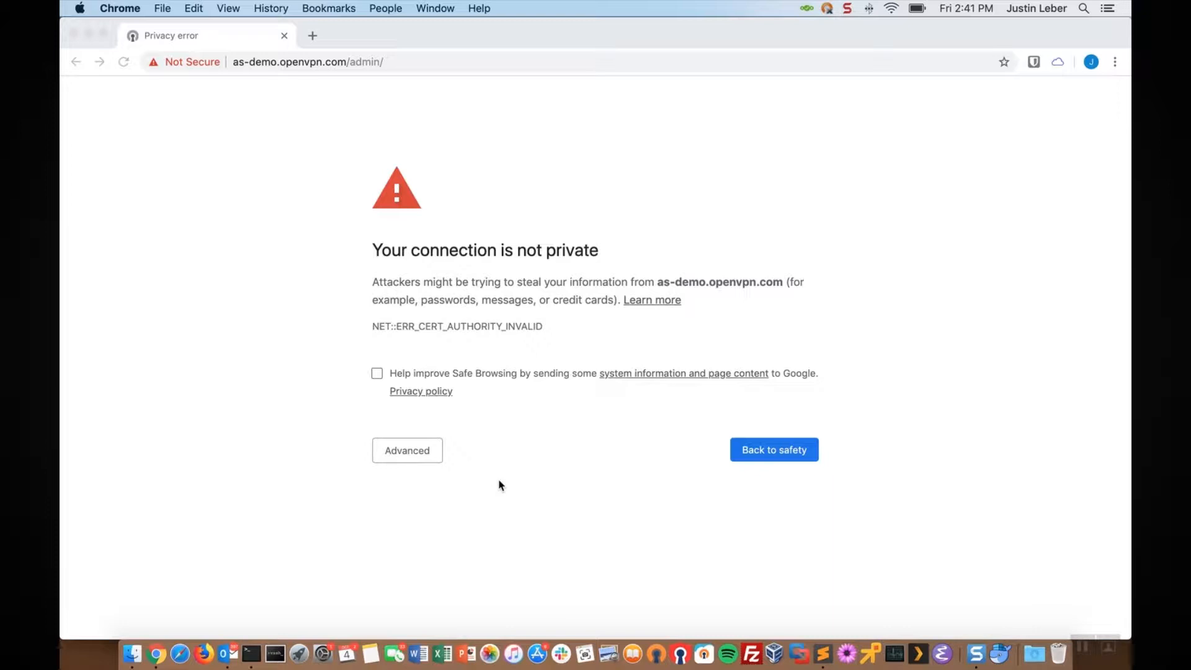
Step: Bring Terminal forward to the SSH root session where hostname shows as-demo.openvpn.com
{"action": "left_click", "coordinate": [407, 450]}
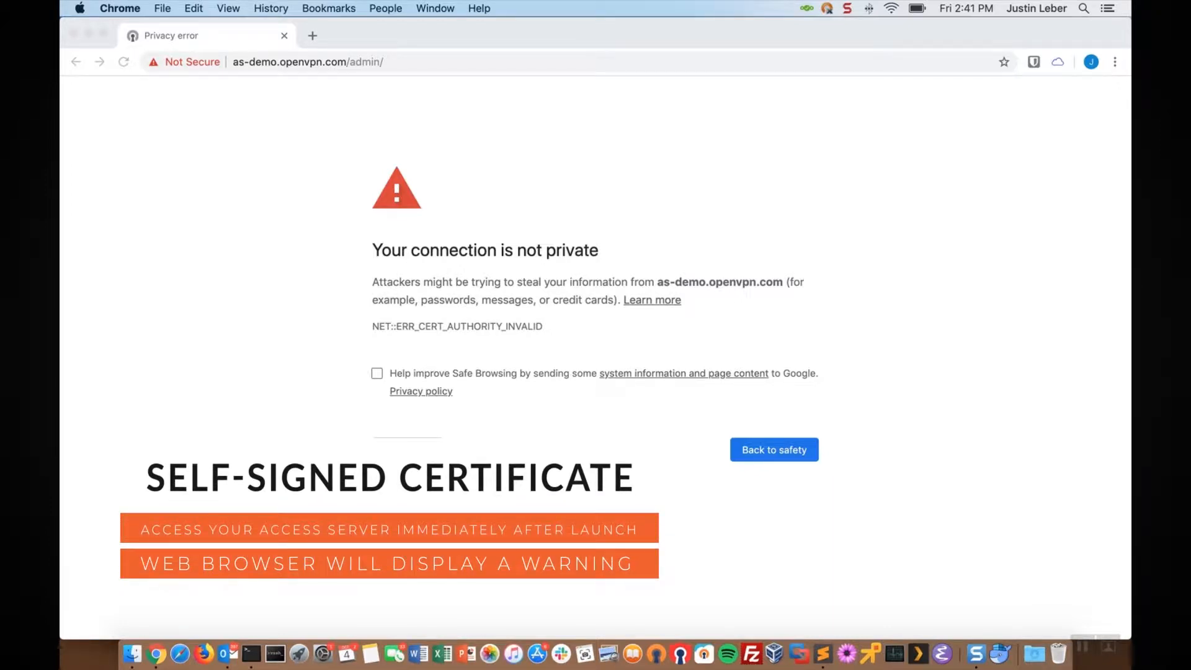
{"action": "scroll", "scroll_direction": "down", "scroll_amount": 3}
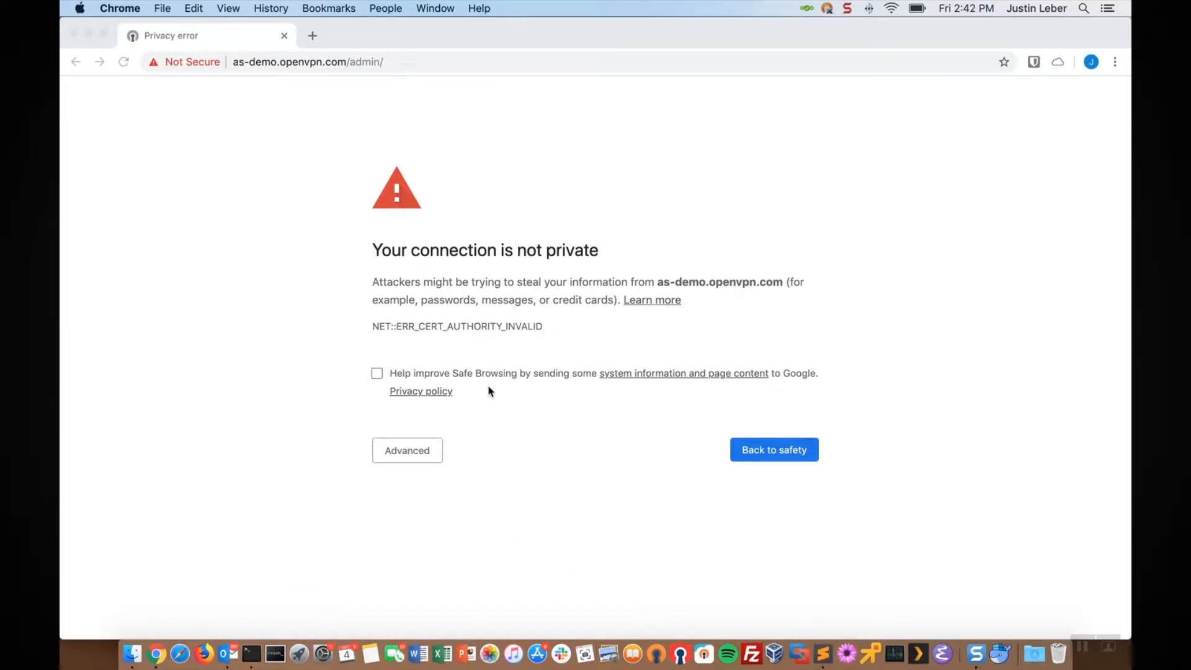
{"action": "mouse_move", "coordinate": [489, 449]}
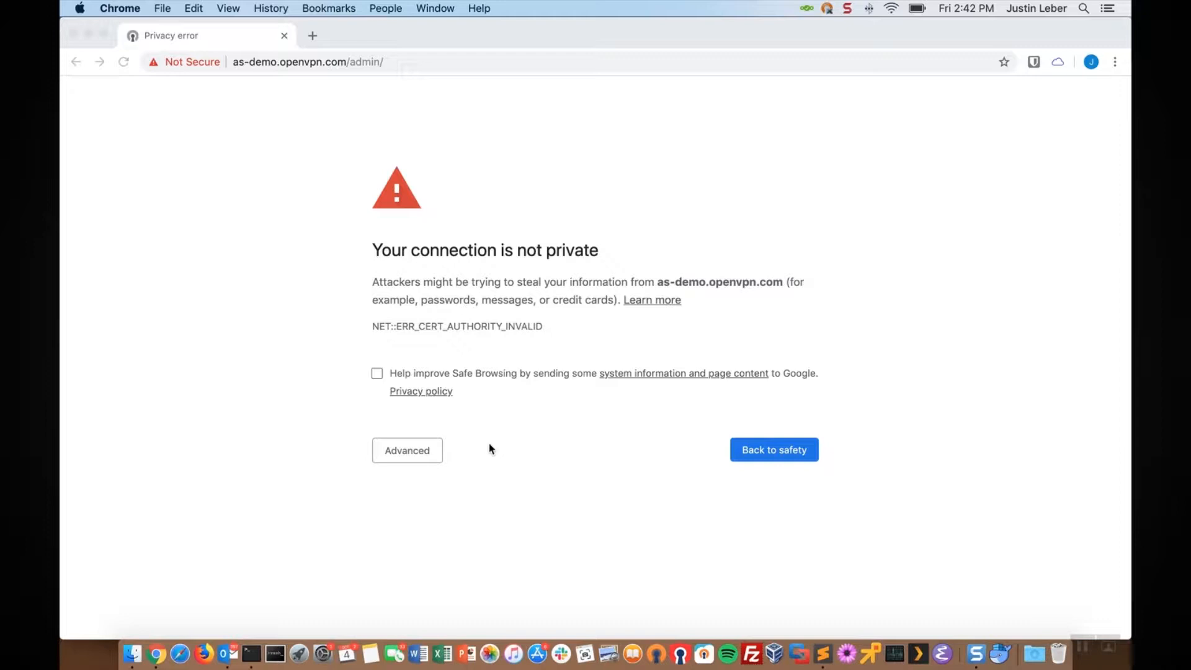
{"action": "mouse_move", "coordinate": [466, 471]}
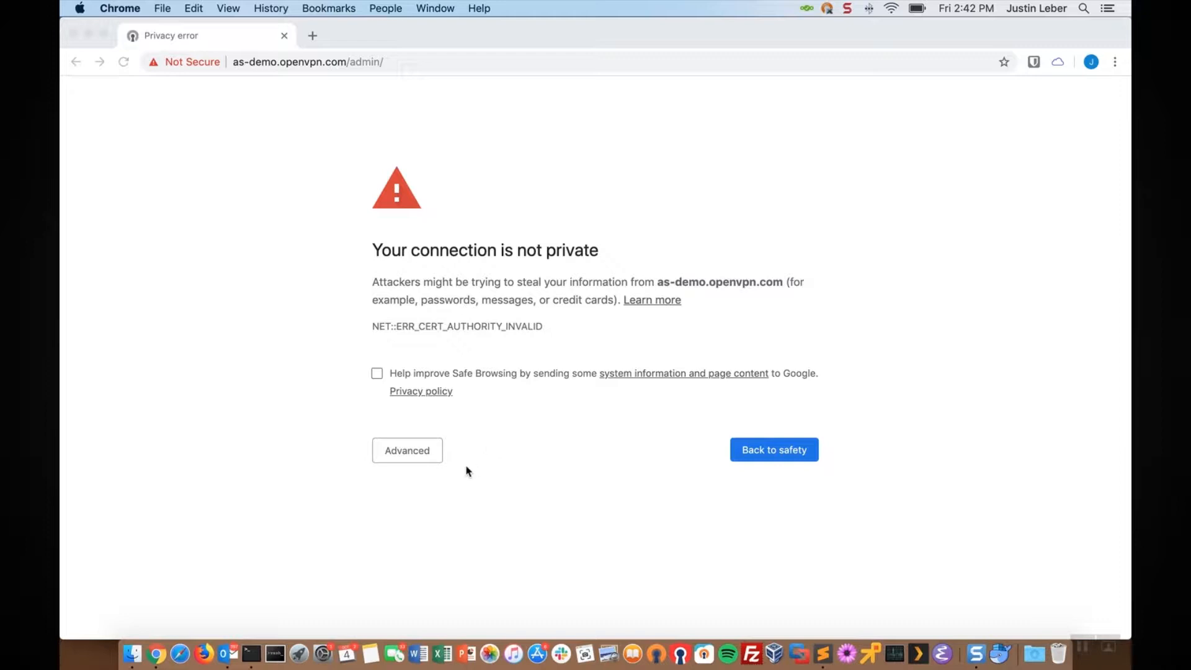
{"action": "mouse_move", "coordinate": [475, 471]}
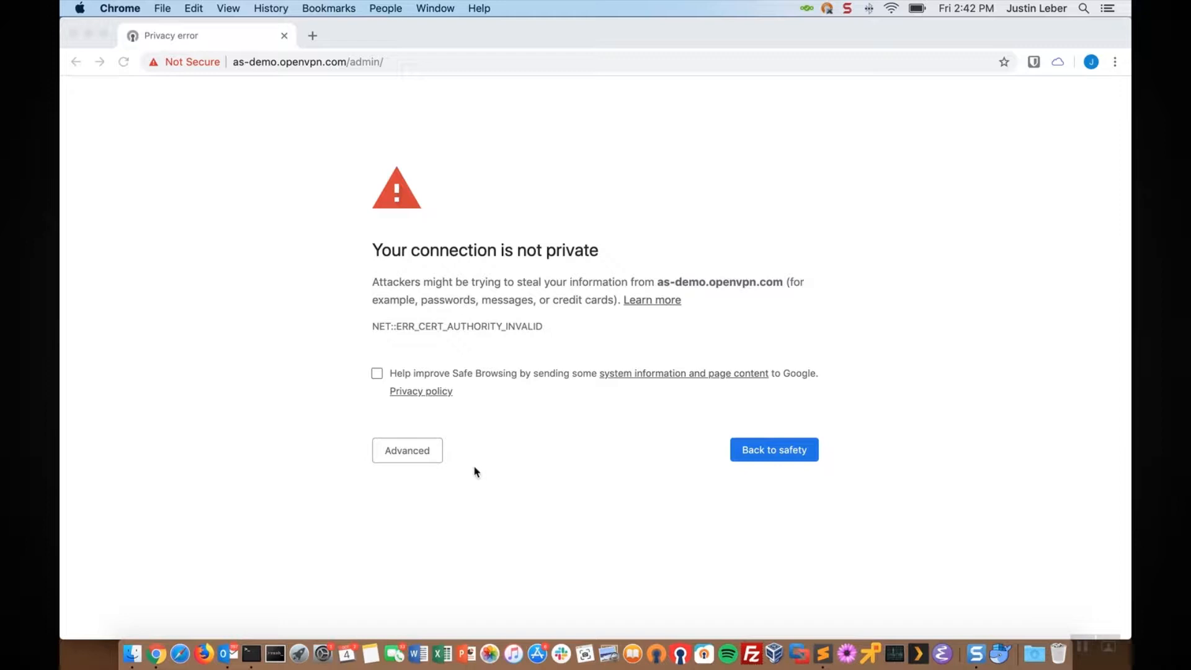
{"action": "left_click", "coordinate": [124, 61]}
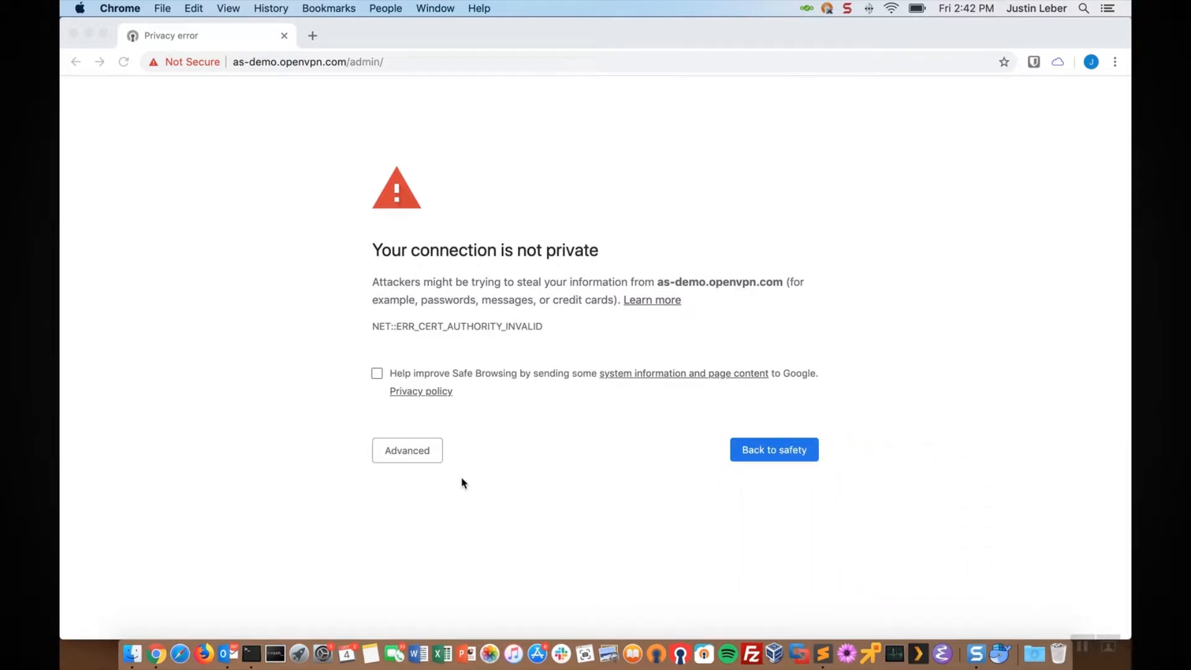
{"action": "mouse_move", "coordinate": [489, 485]}
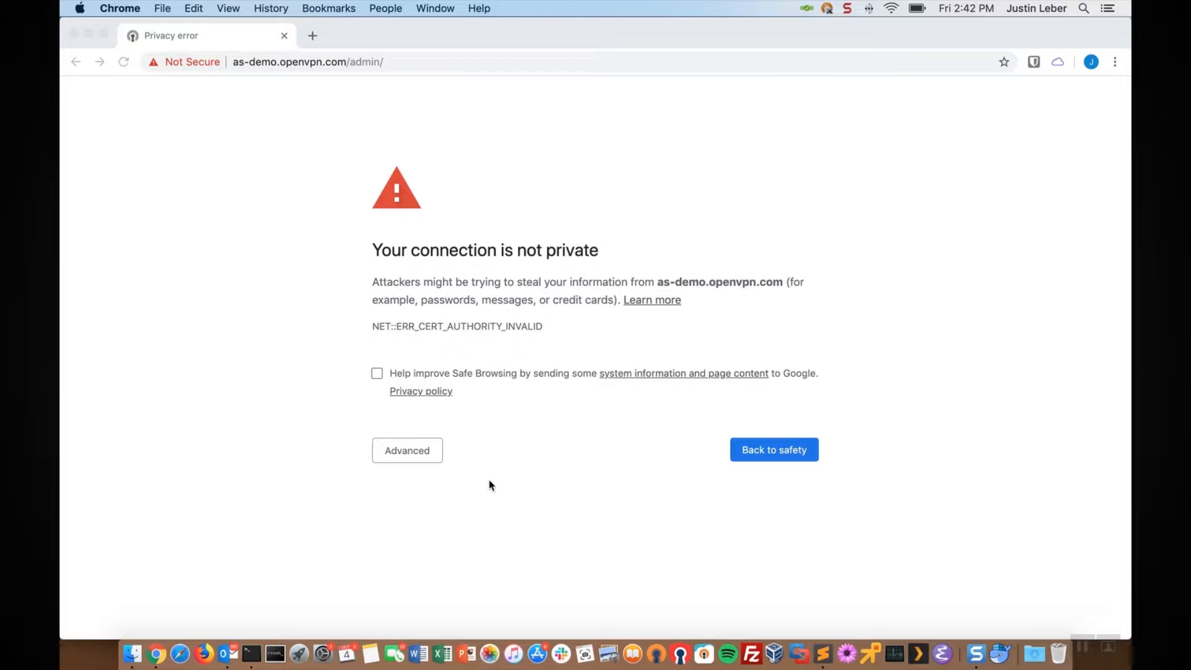
{"action": "mouse_move", "coordinate": [474, 493]}
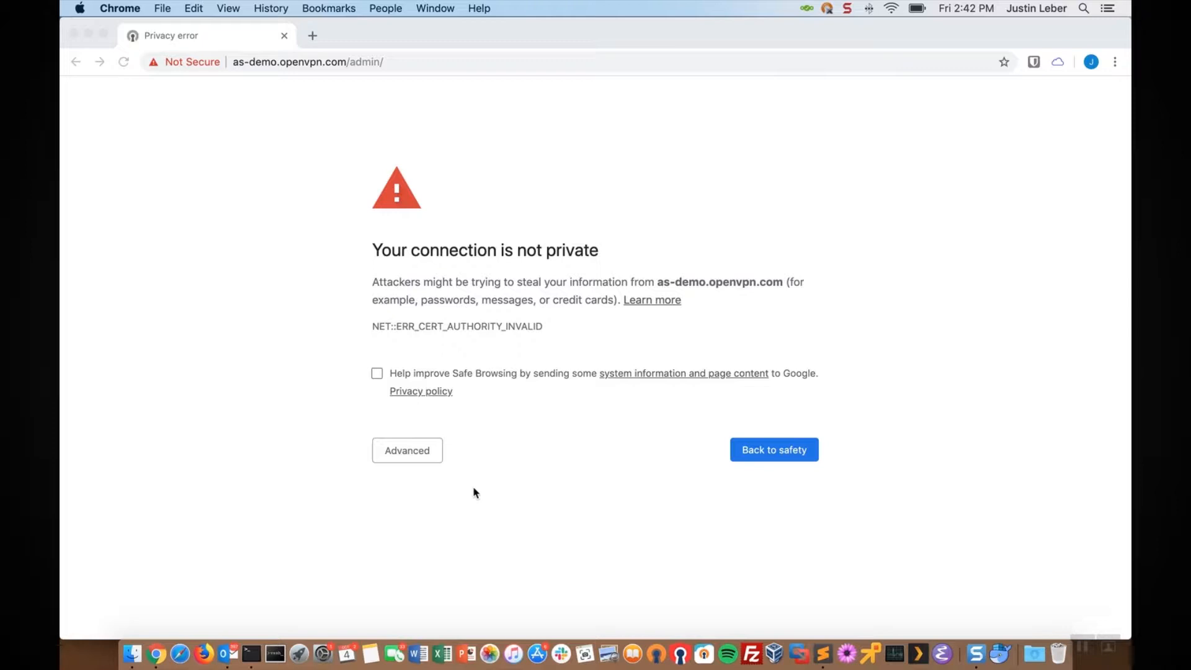
{"action": "mouse_move", "coordinate": [250, 653]}
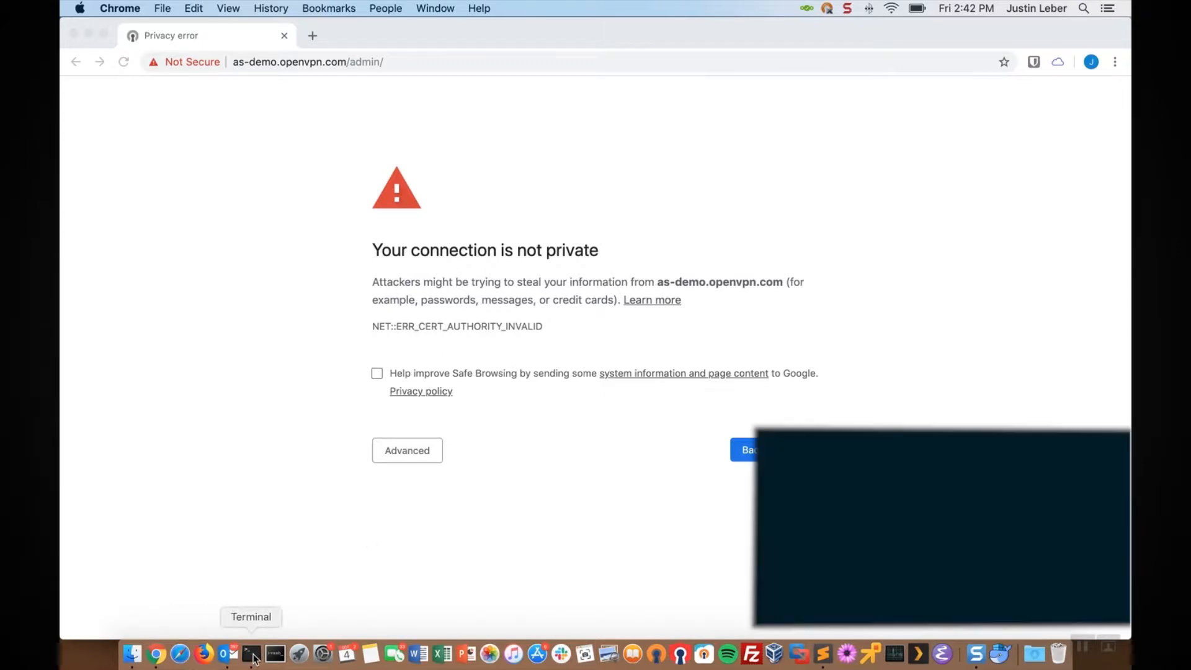
{"action": "left_click", "coordinate": [251, 652]}
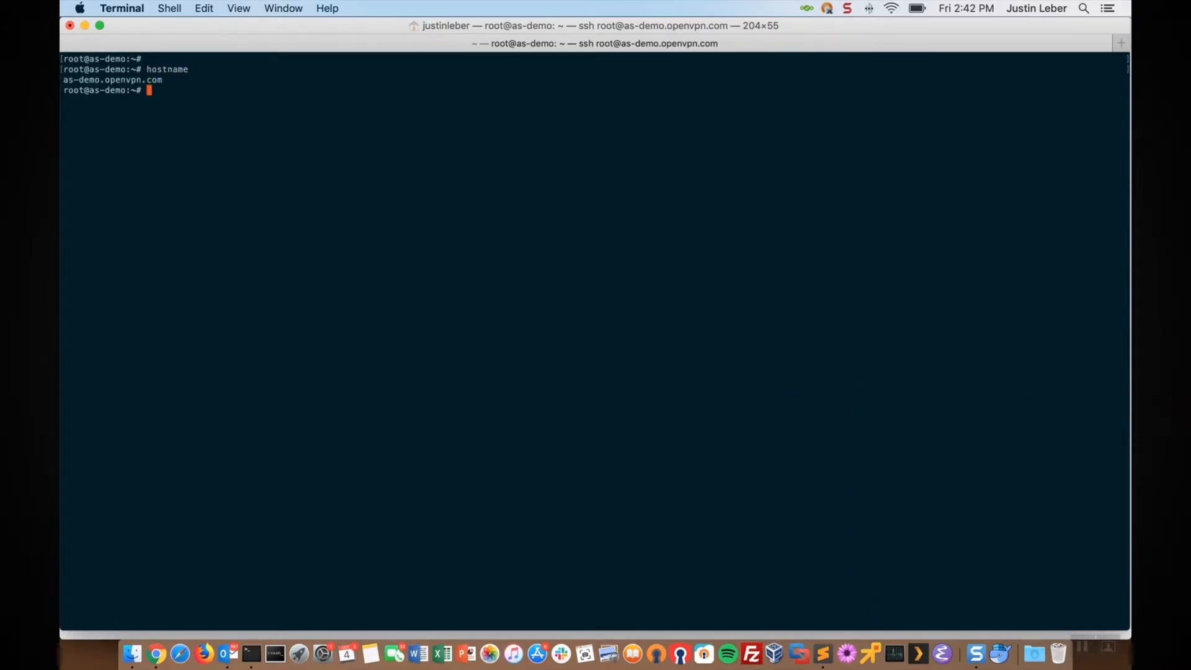
{"action": "mouse_move", "coordinate": [132, 653]}
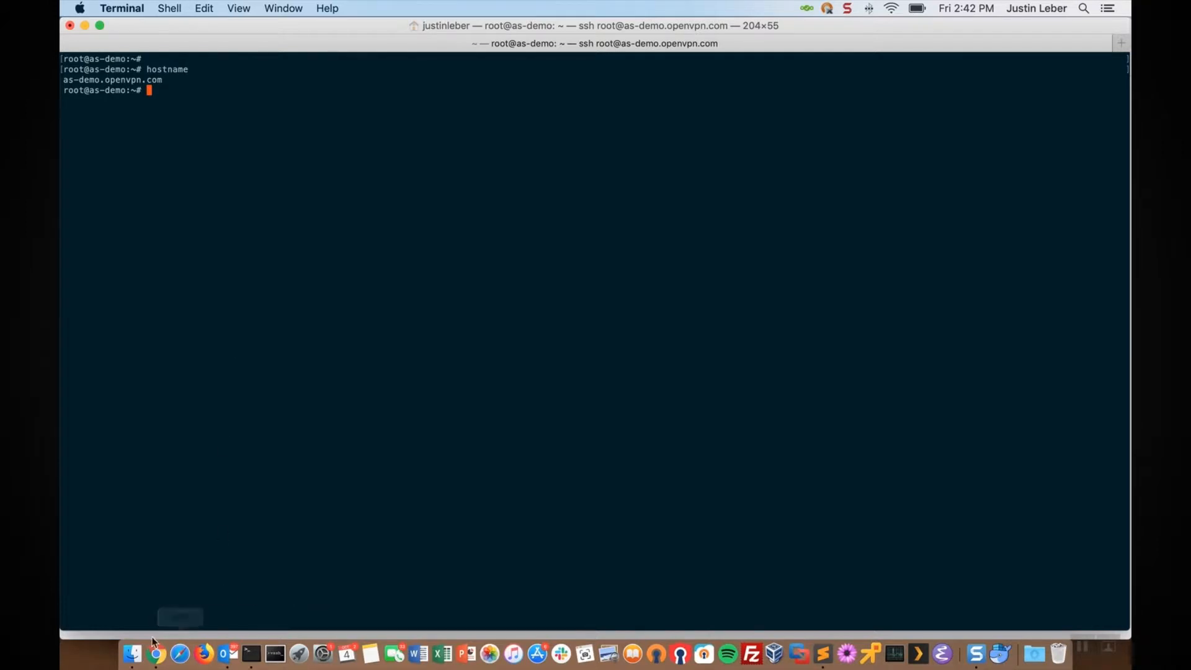
Step: Proceed past Chrome's certificate warning to as-demo.openvpn.com and sign in as admin
{"action": "left_click", "coordinate": [155, 652]}
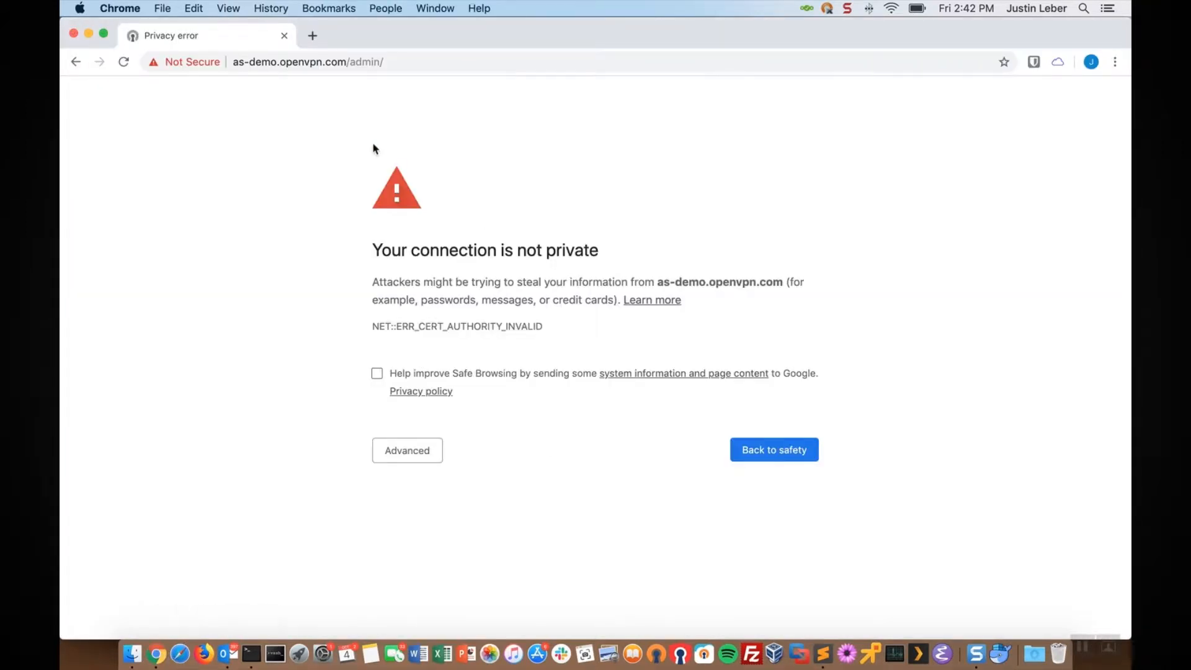
{"action": "mouse_move", "coordinate": [284, 136]}
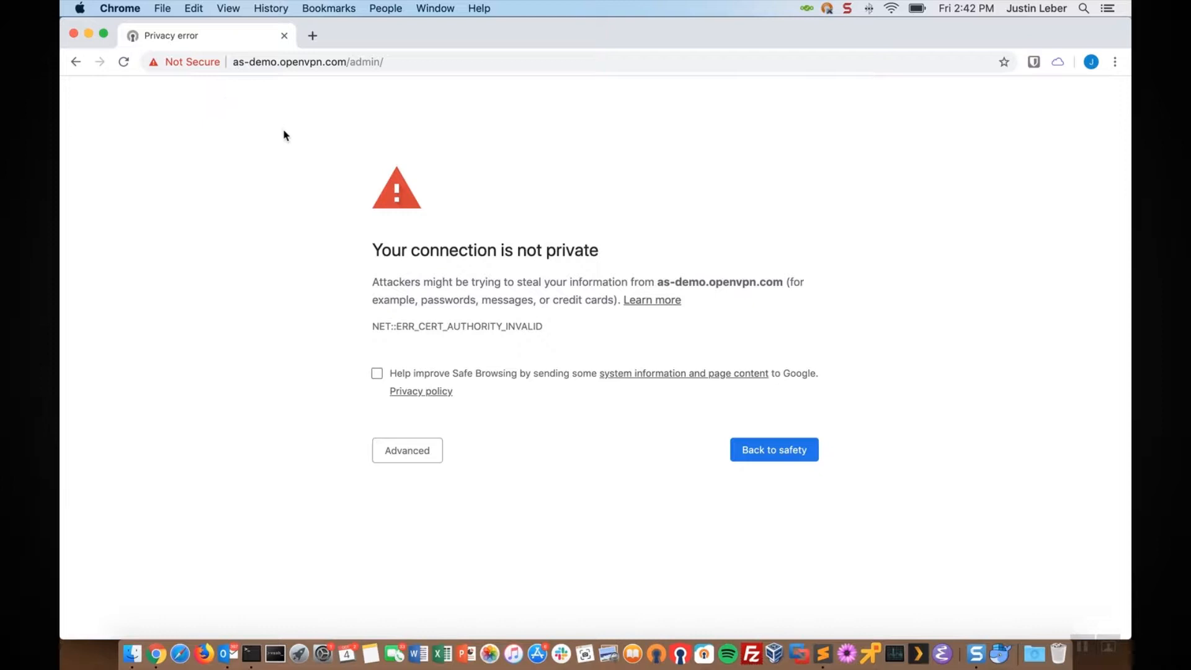
{"action": "mouse_move", "coordinate": [325, 245]}
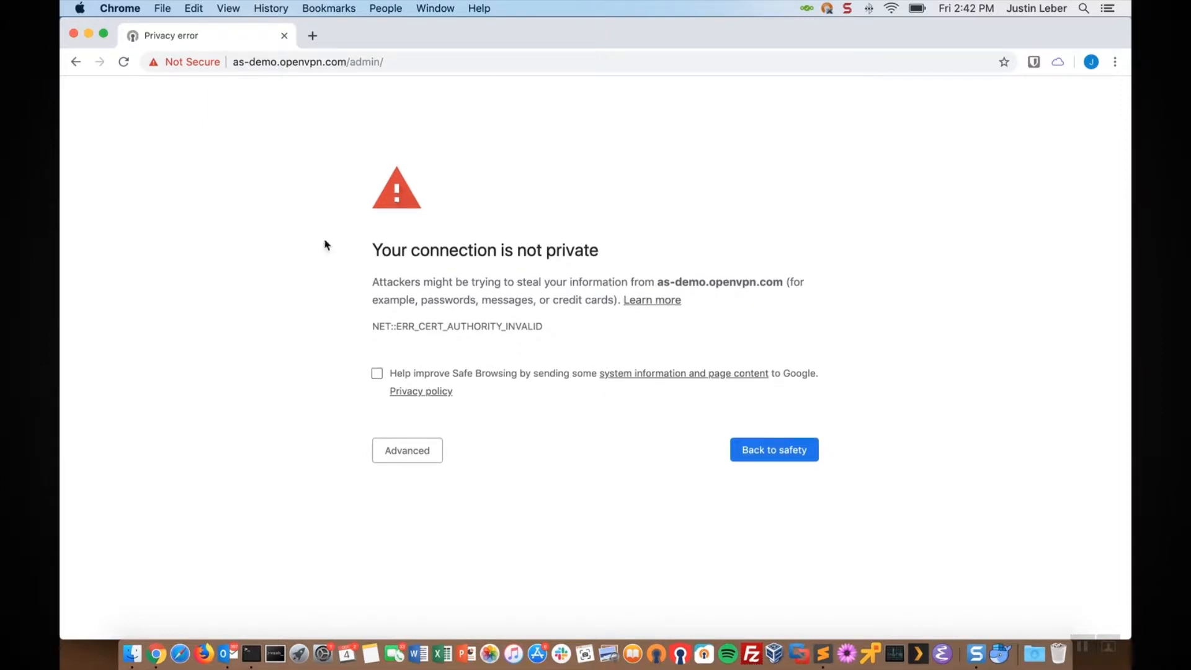
{"action": "left_click", "coordinate": [407, 449]}
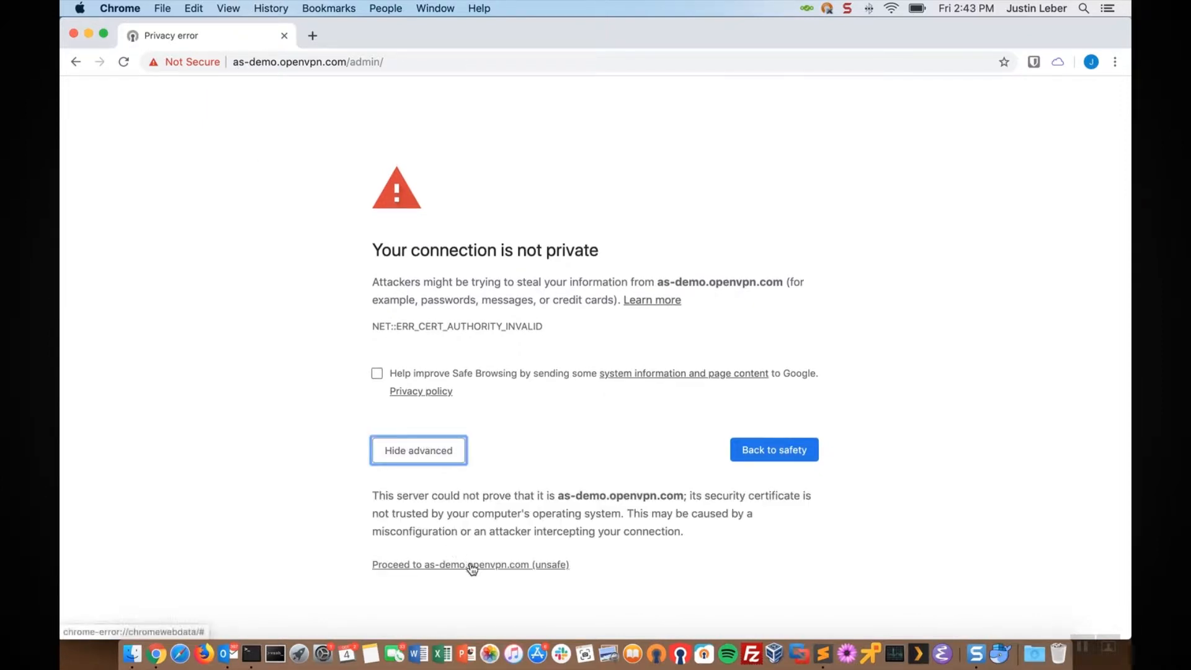
{"action": "left_click", "coordinate": [470, 564]}
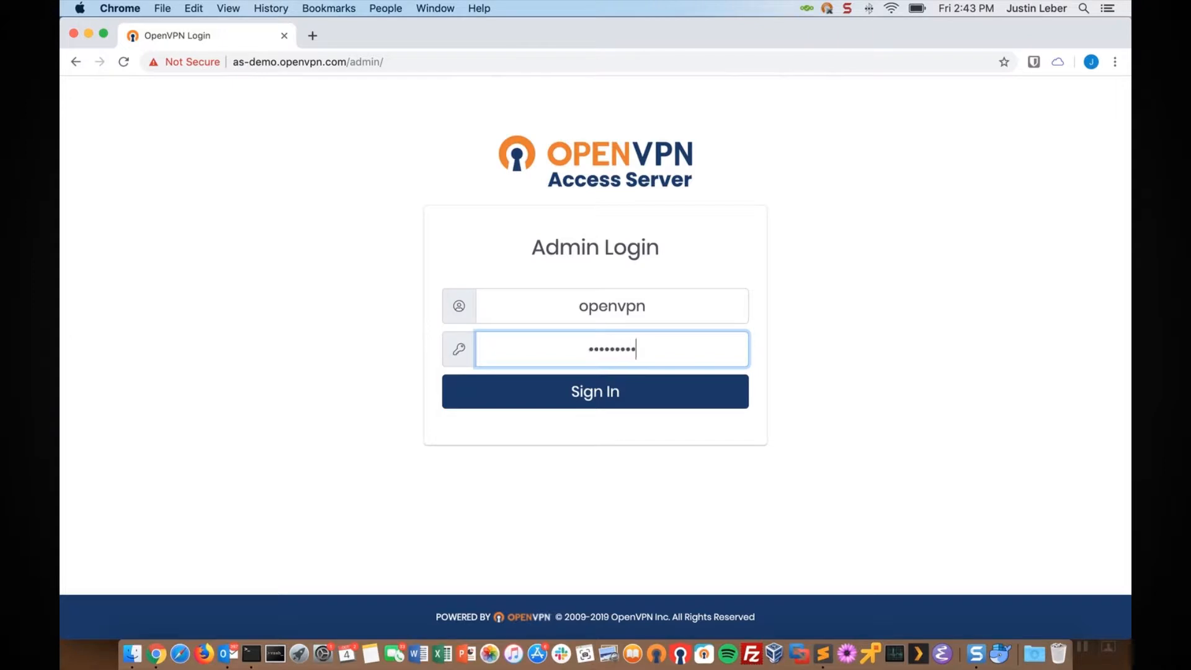
{"action": "left_click", "coordinate": [595, 391]}
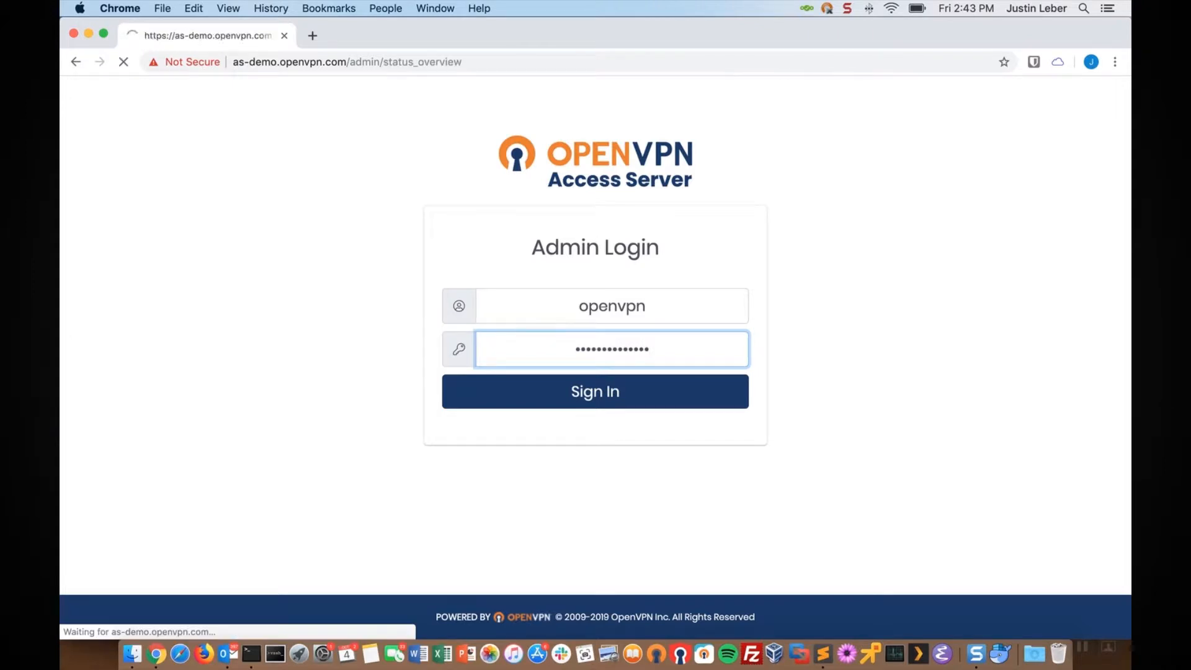
{"action": "left_click", "coordinate": [595, 392]}
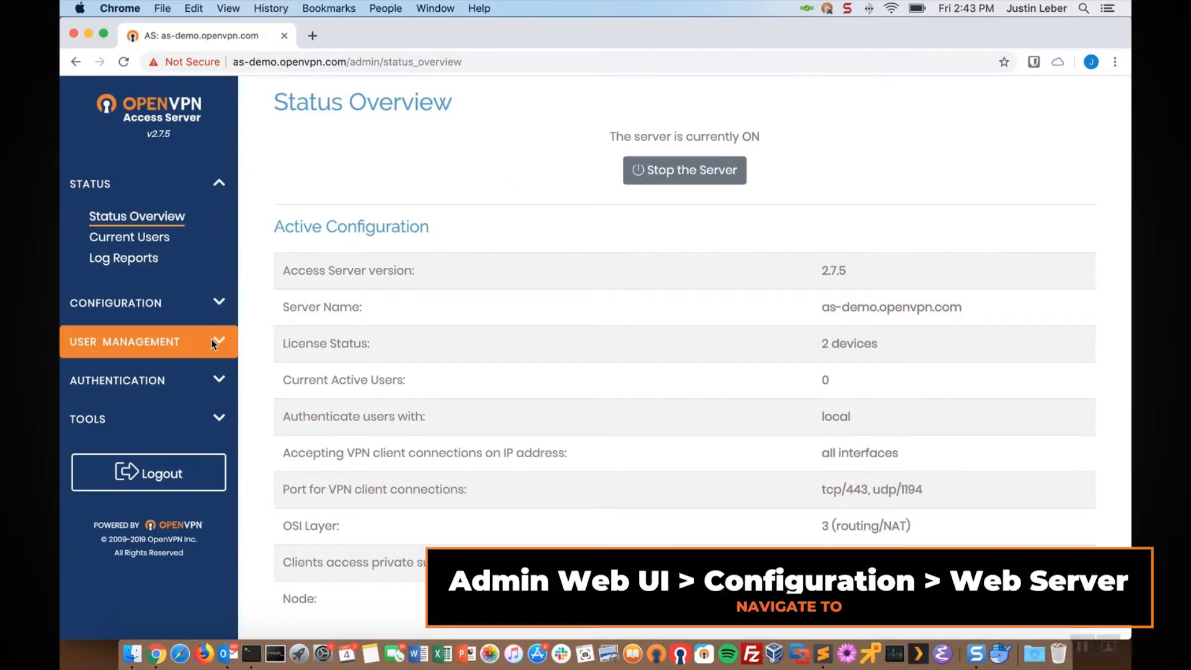
{"action": "left_click", "coordinate": [116, 302]}
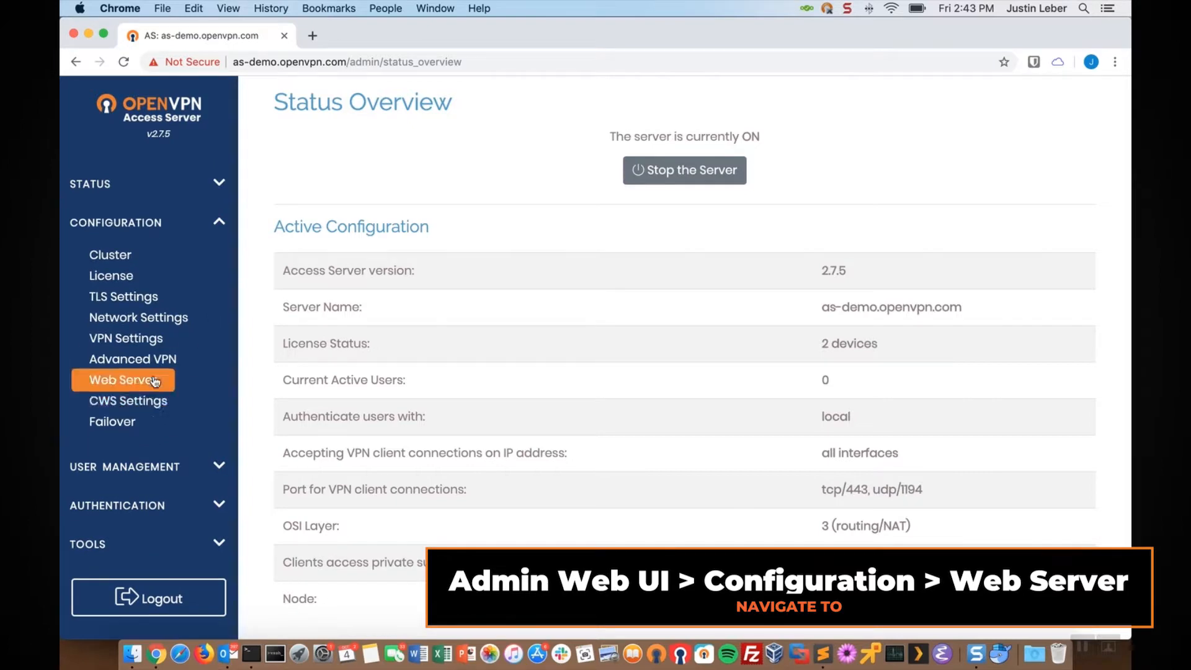
{"action": "left_click", "coordinate": [122, 380]}
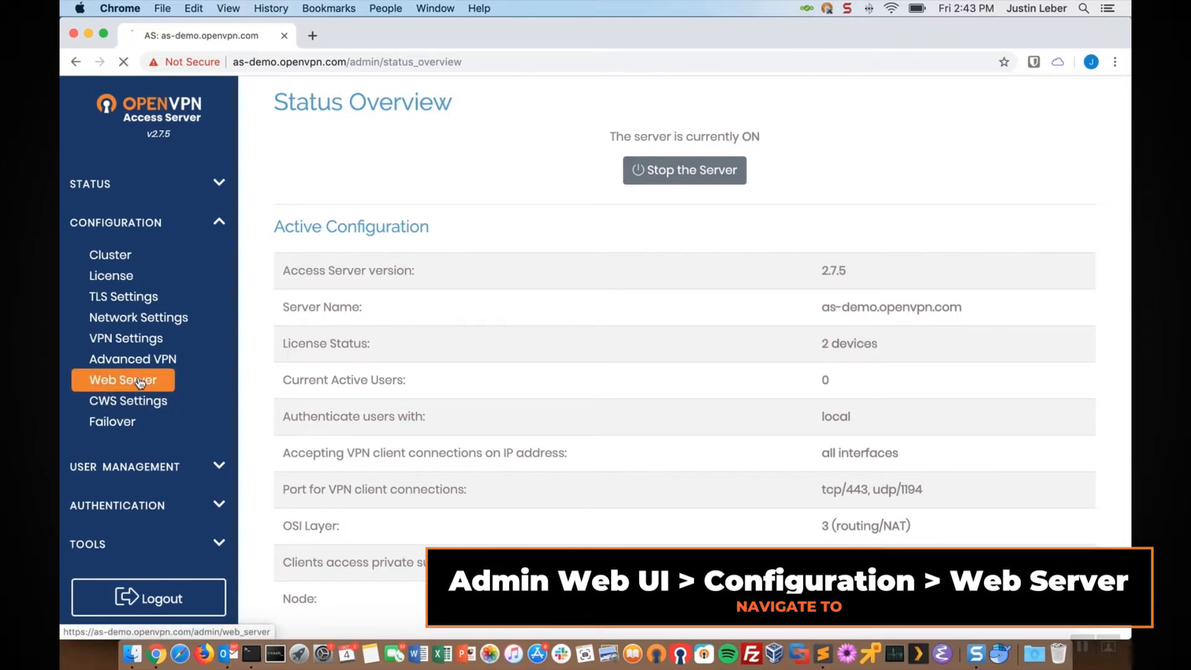
{"action": "left_click", "coordinate": [122, 380]}
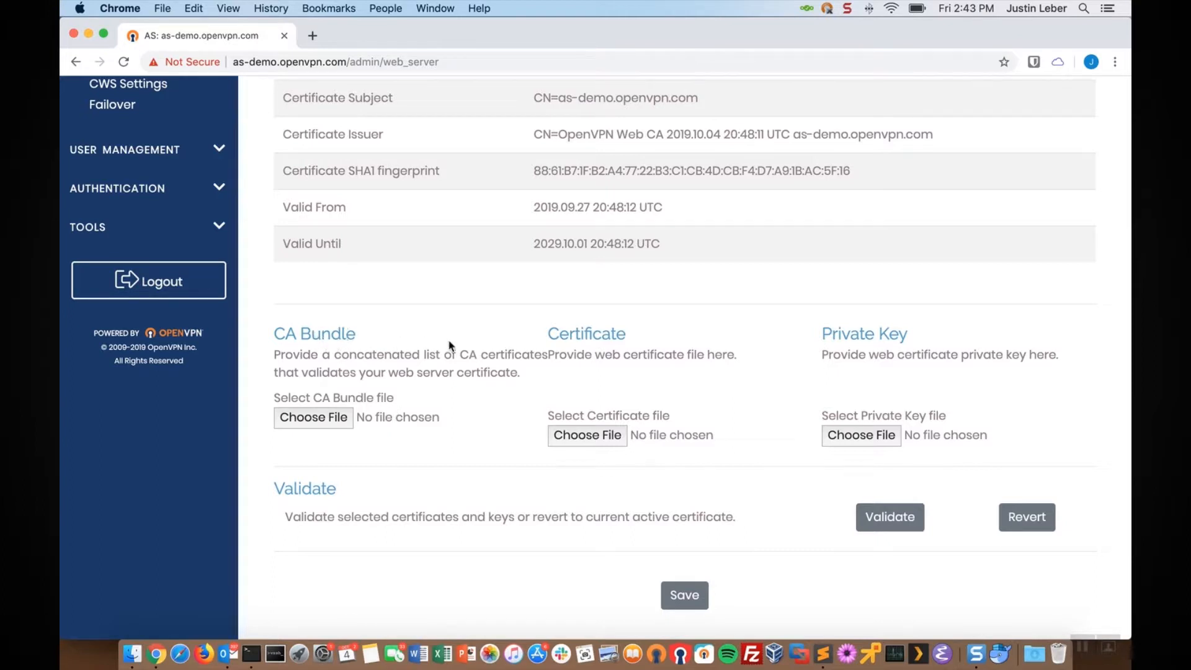
{"action": "mouse_move", "coordinate": [599, 349]}
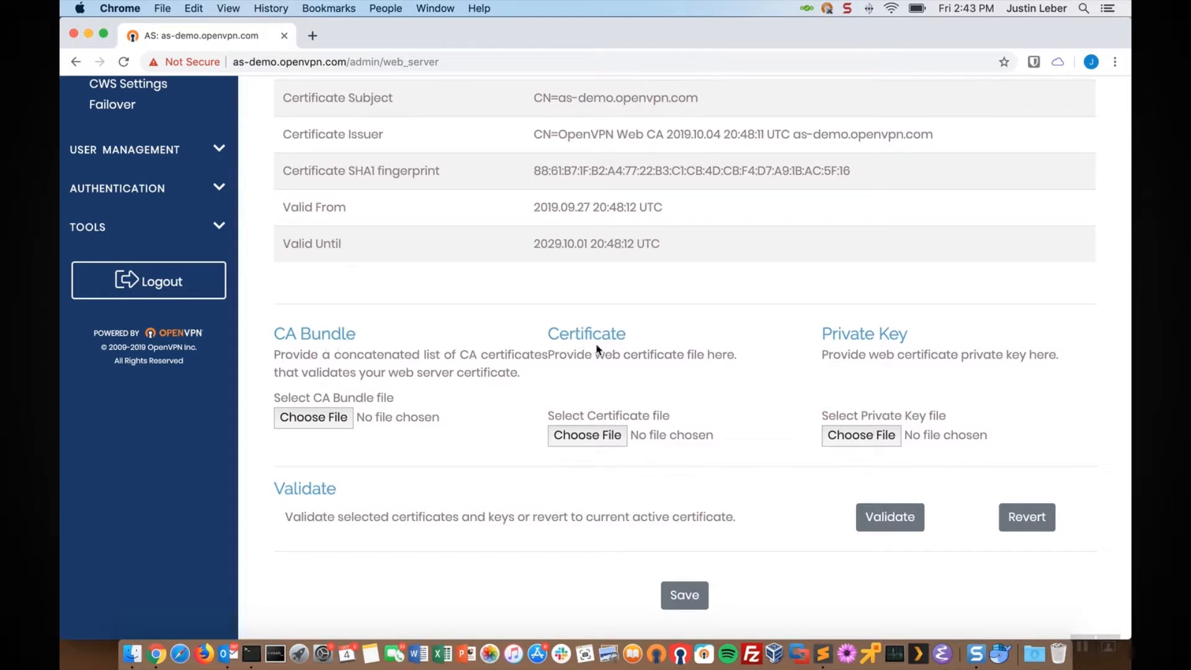
{"action": "mouse_move", "coordinate": [645, 348]}
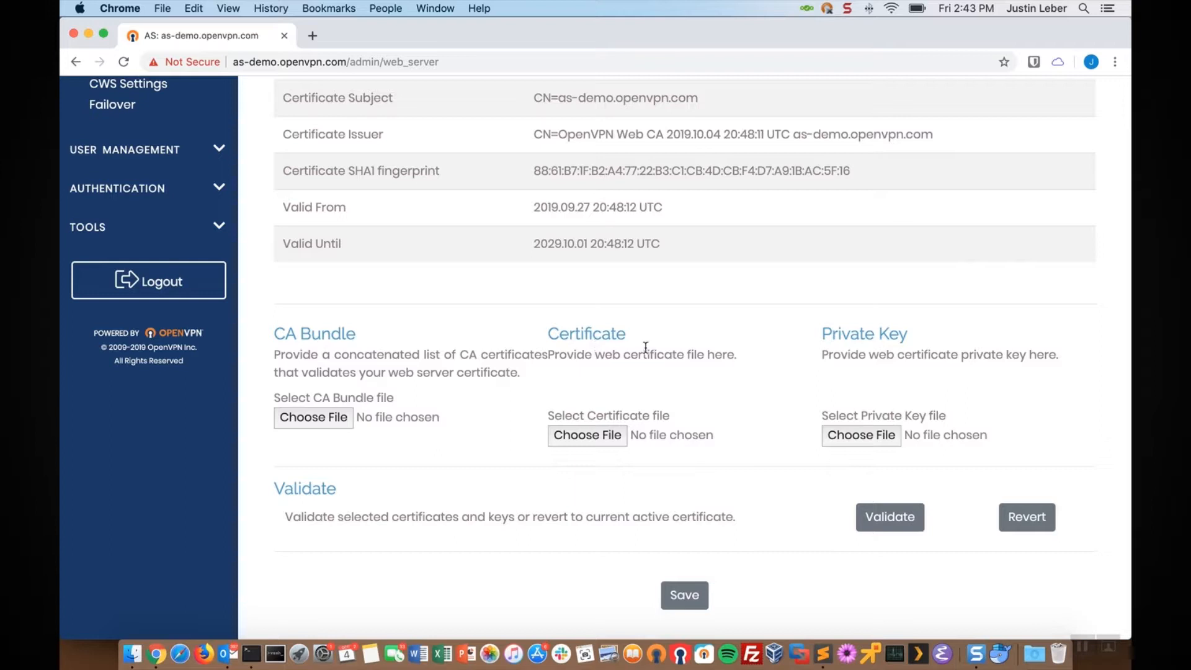
{"action": "mouse_move", "coordinate": [870, 381]}
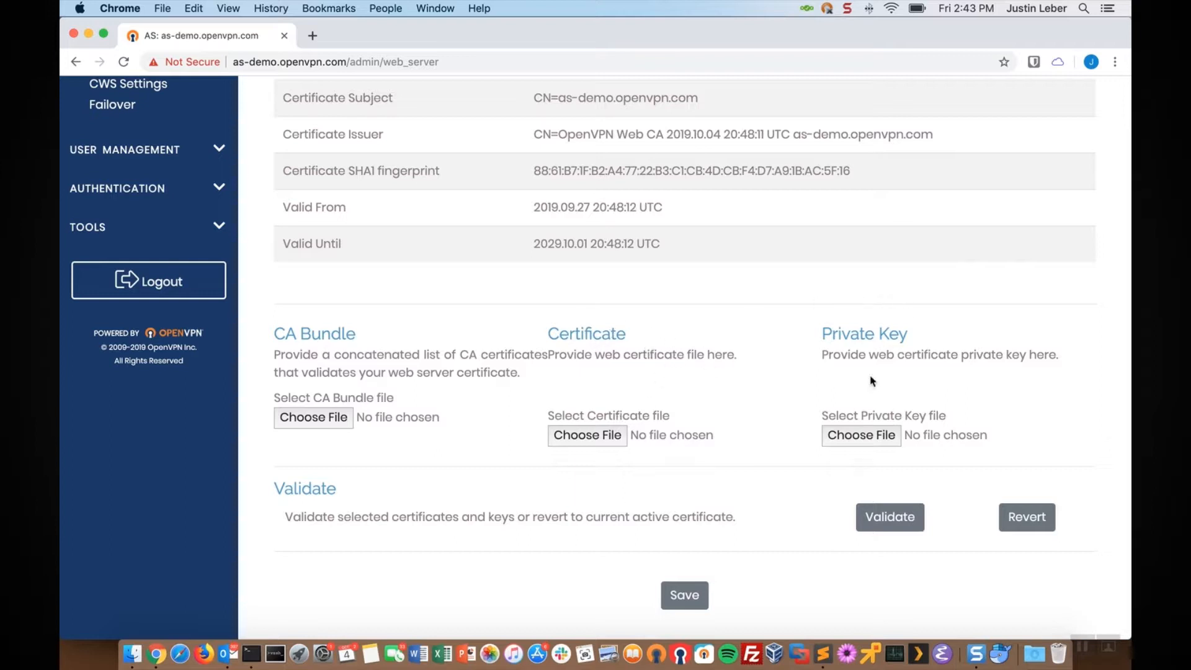
{"action": "mouse_move", "coordinate": [306, 446]}
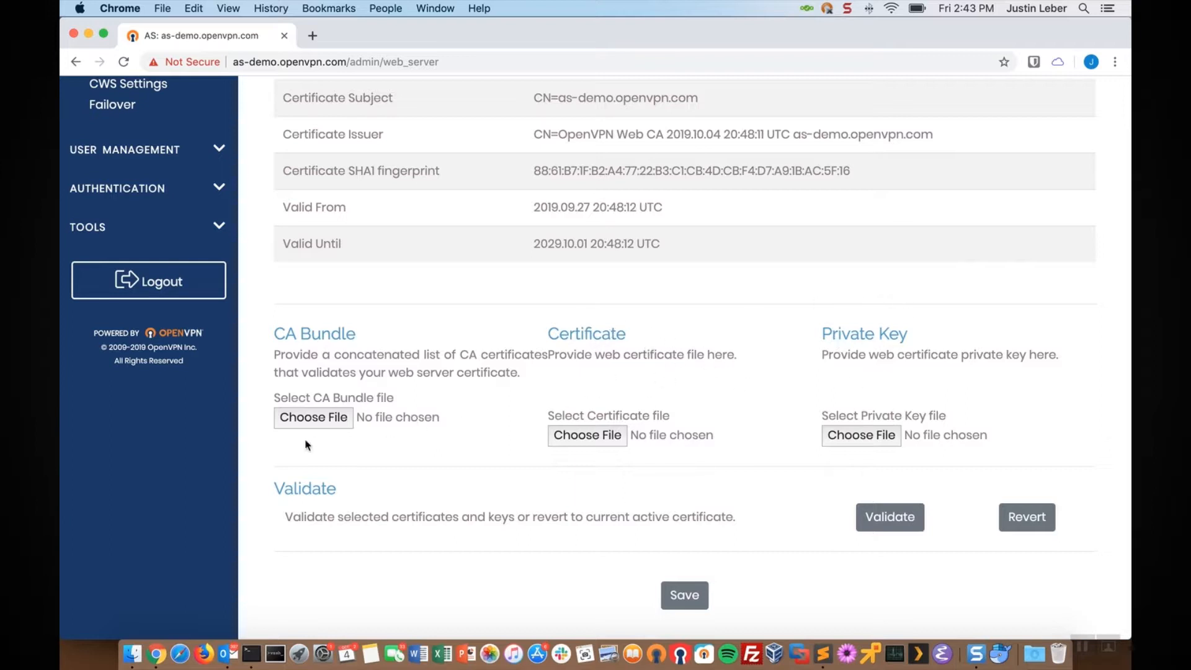
{"action": "left_click", "coordinate": [313, 416]}
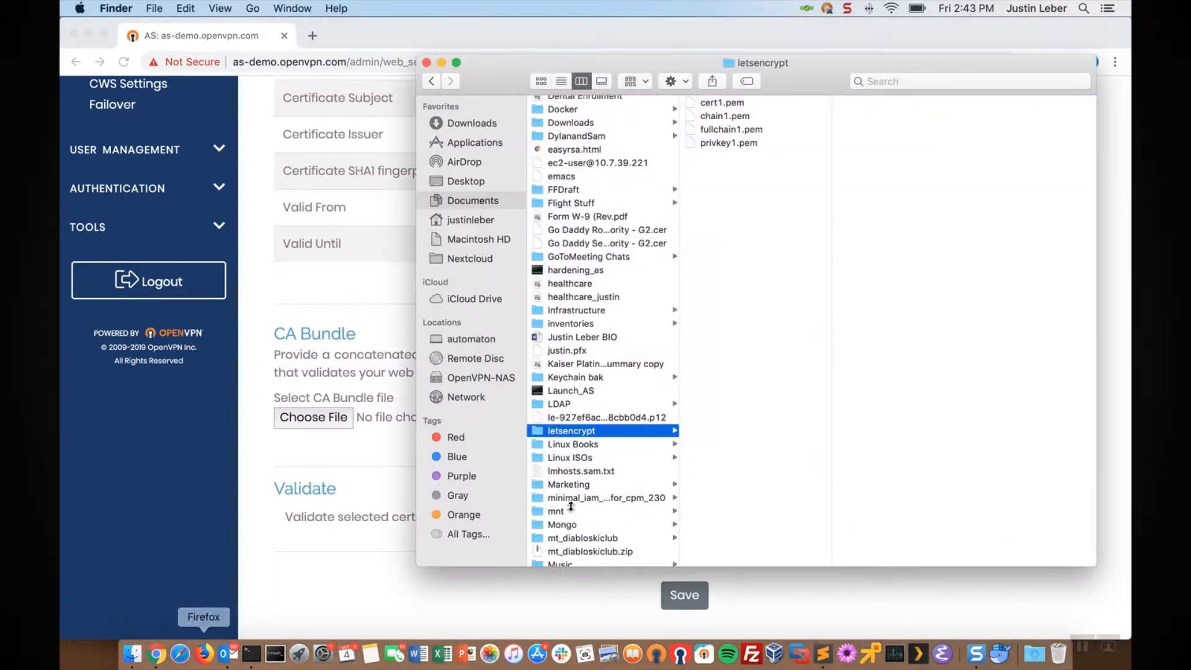
{"action": "mouse_move", "coordinate": [315, 555]}
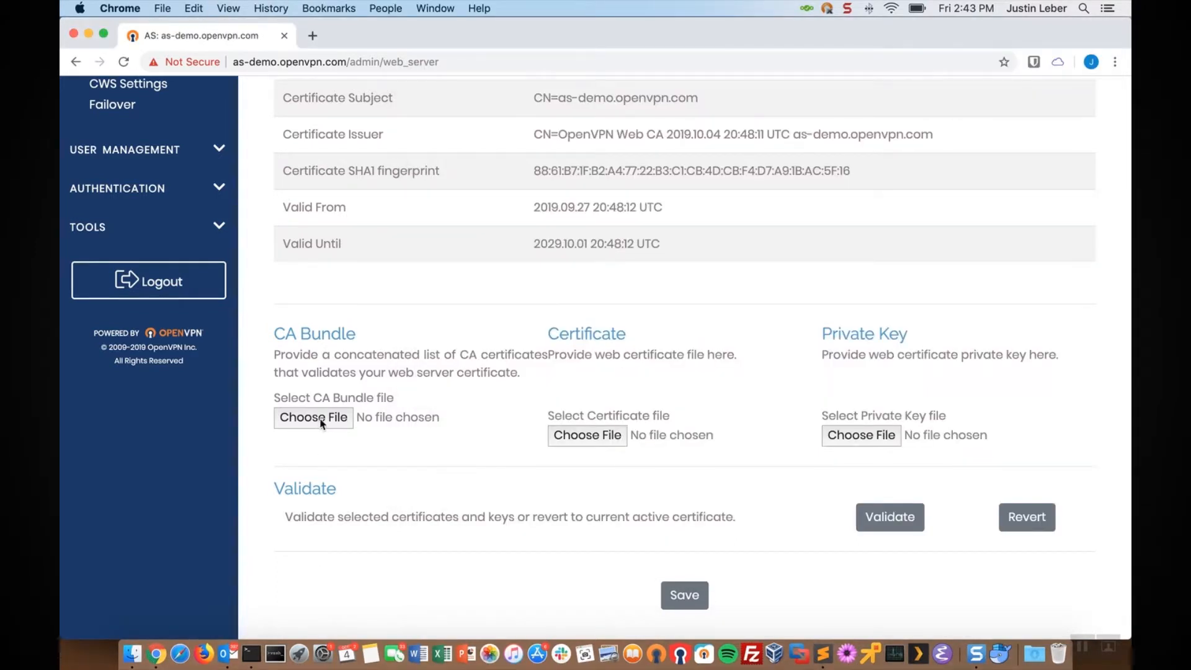
Step: Attach fullchain1.pem from Documents/letsencrypt as the CA bundle
{"action": "left_click", "coordinate": [312, 417]}
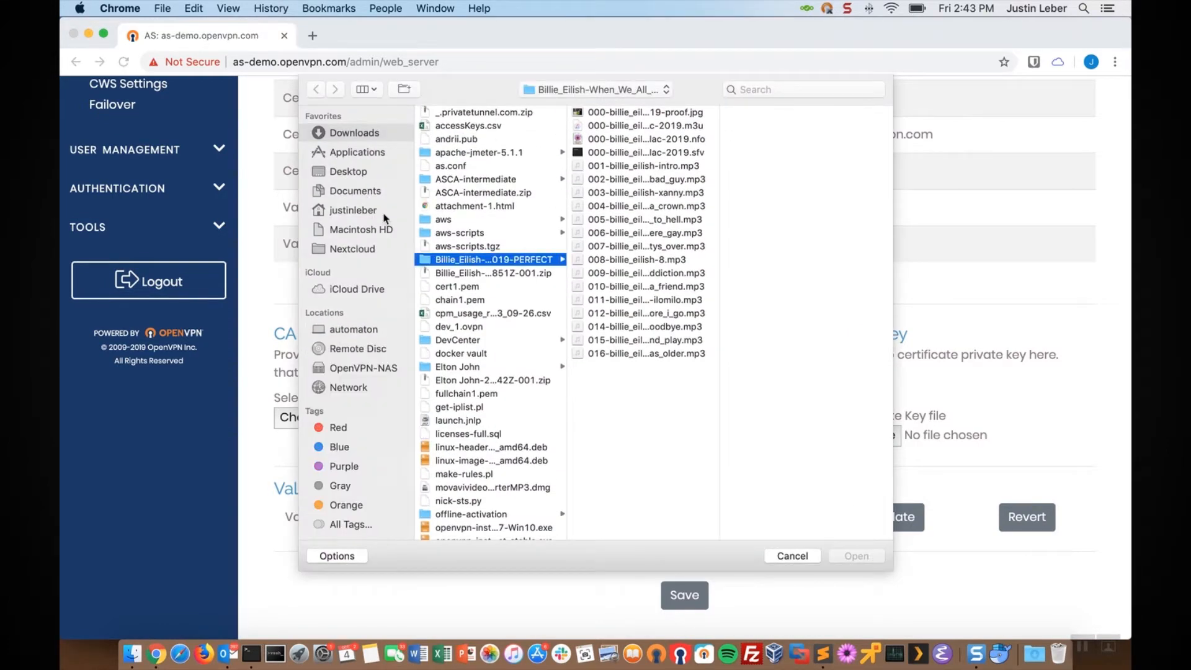
{"action": "left_click", "coordinate": [354, 190]}
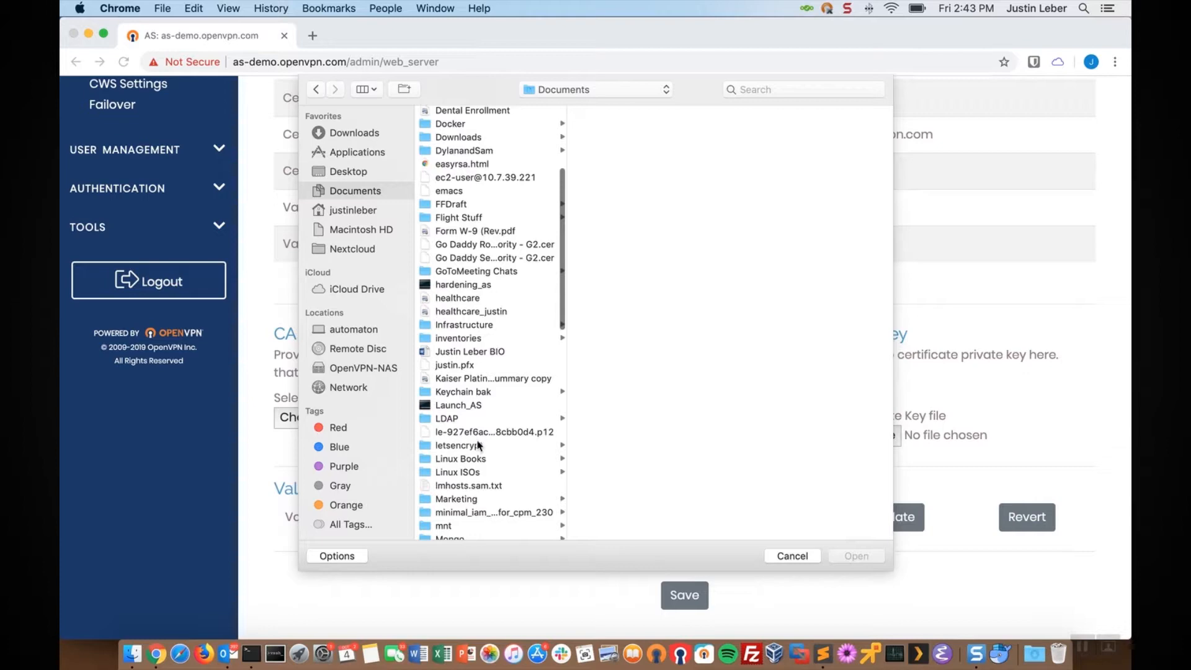
{"action": "left_click", "coordinate": [459, 446]}
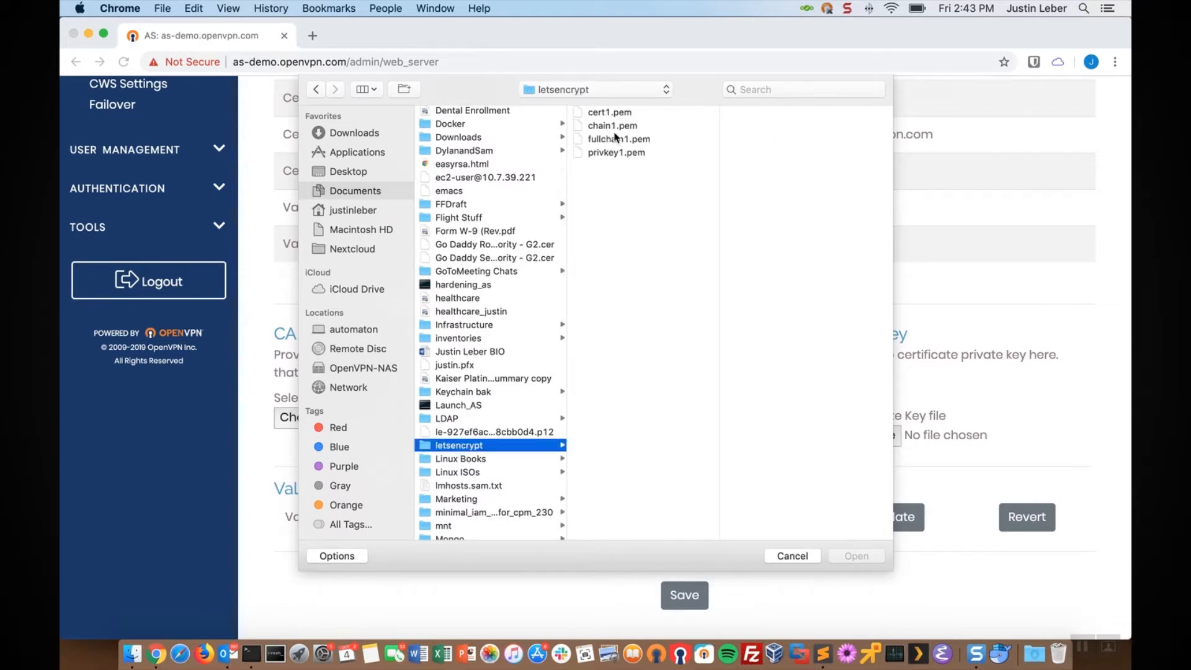
{"action": "left_click", "coordinate": [618, 138]}
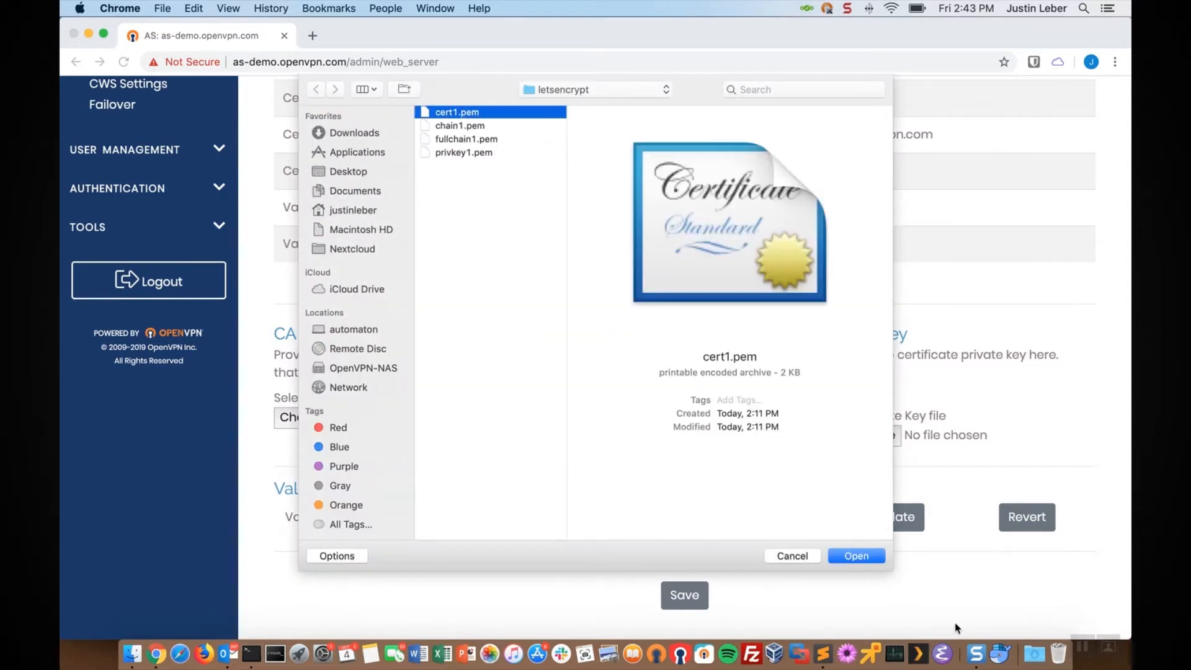
Step: Attach cert1.pem as the certificate and privkey1.pem as the private key
{"action": "left_click", "coordinate": [856, 555]}
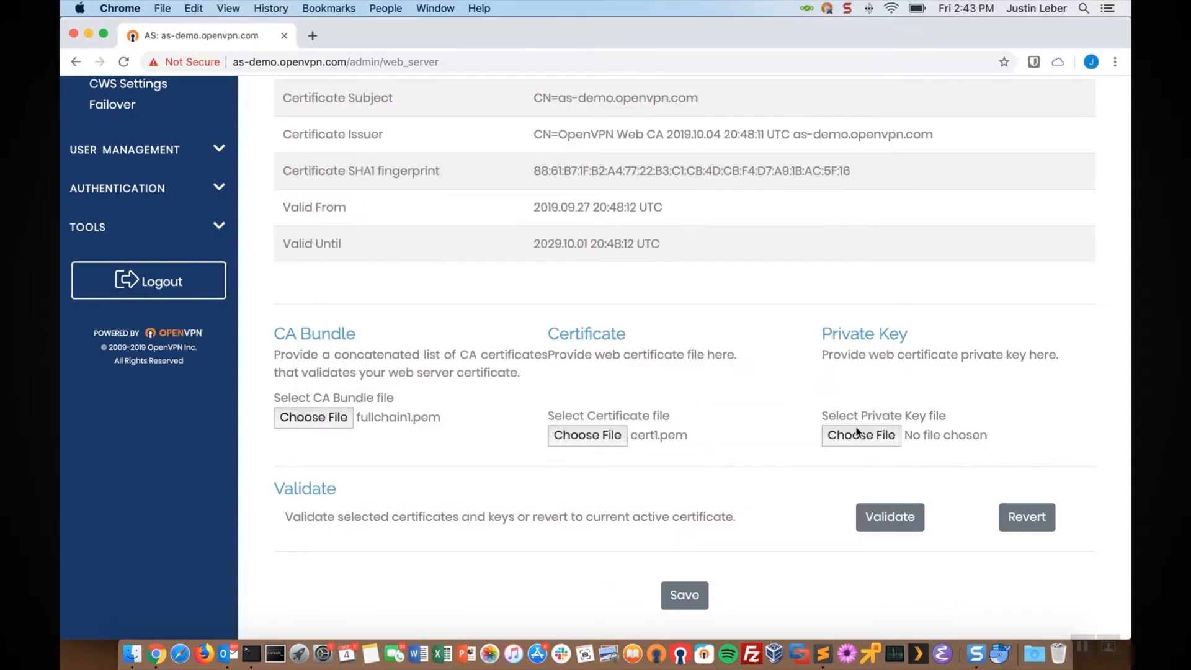
{"action": "left_click", "coordinate": [860, 434]}
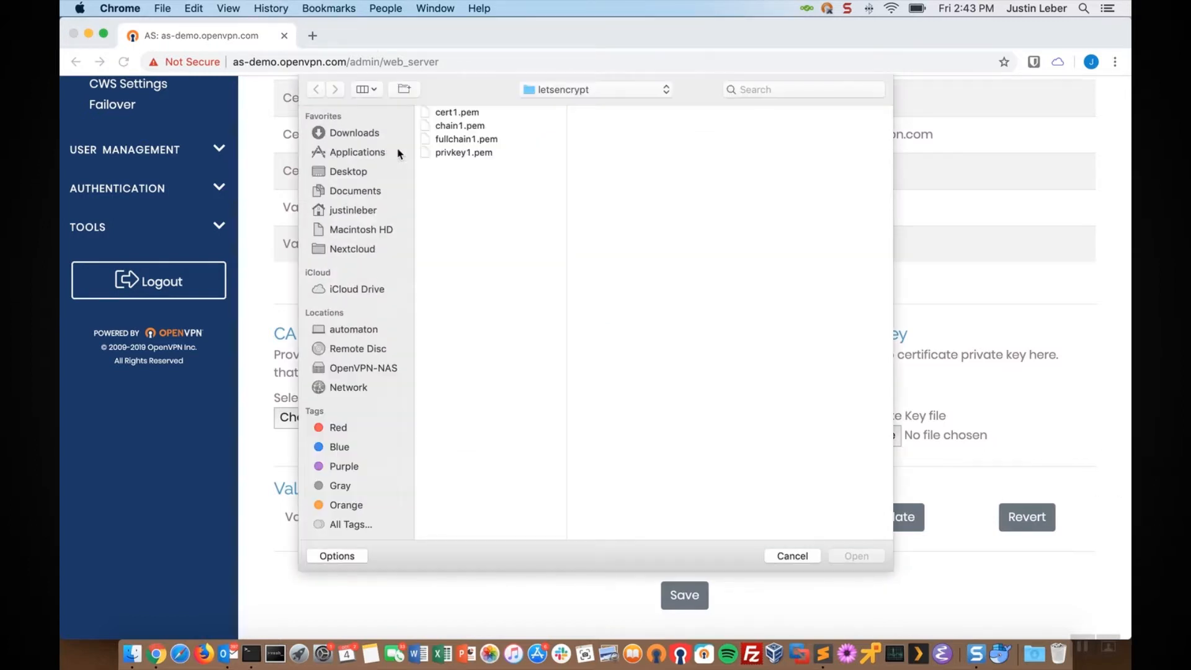
{"action": "left_click", "coordinate": [463, 151]}
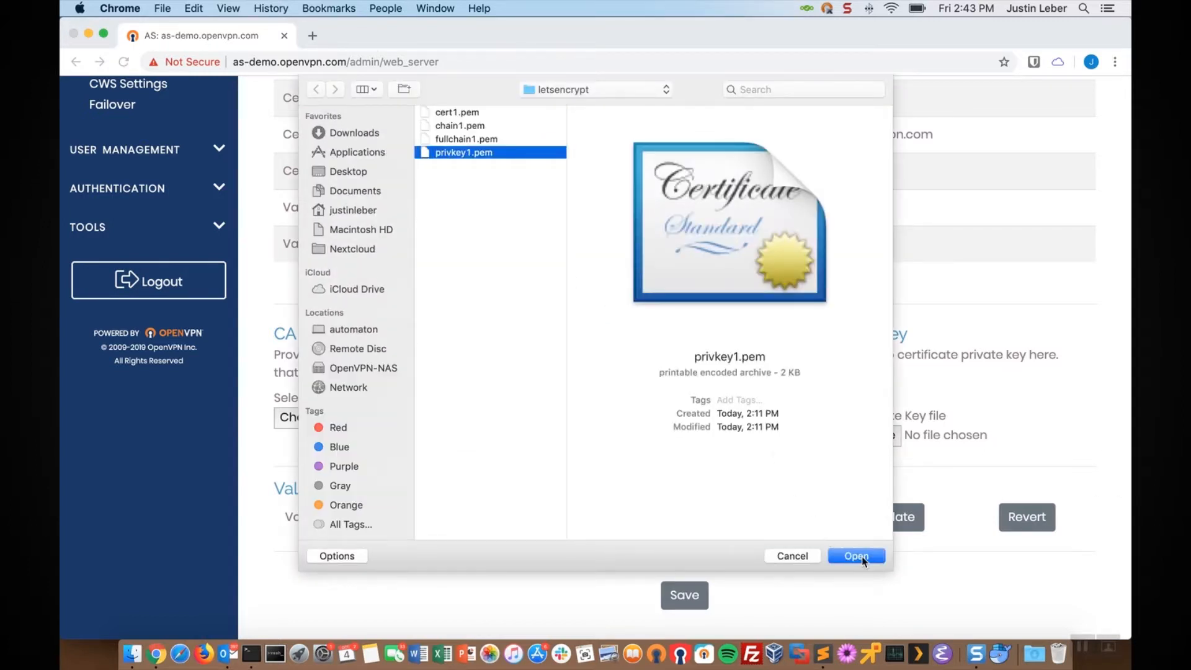
{"action": "left_click", "coordinate": [855, 555]}
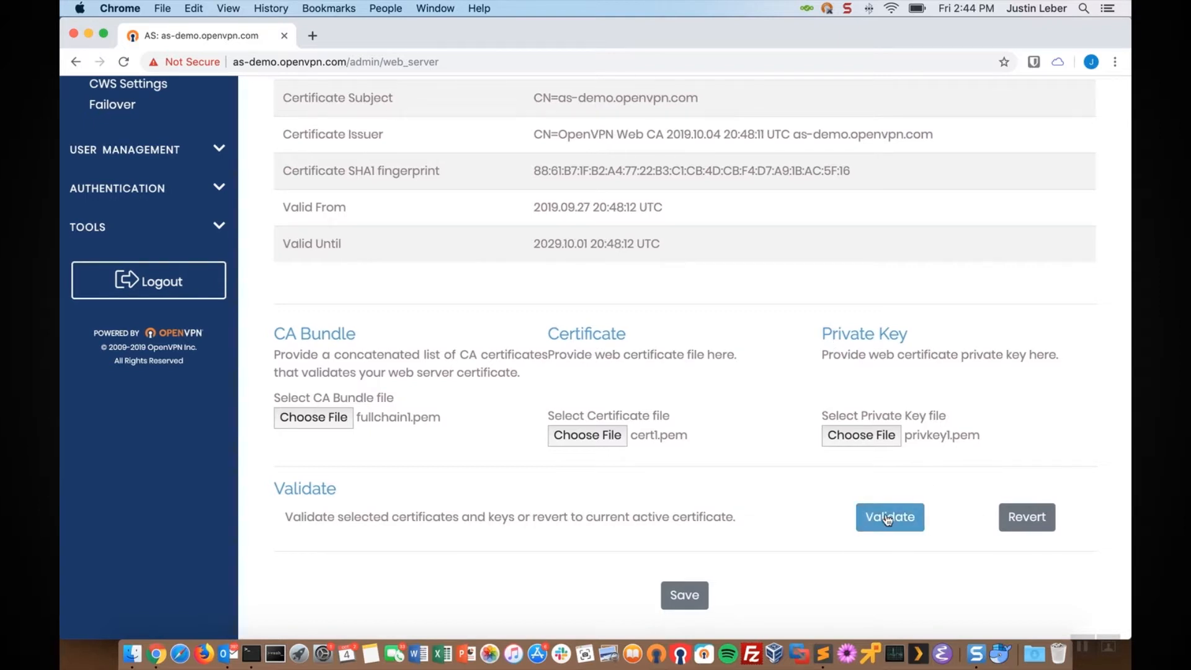
{"action": "mouse_move", "coordinate": [1025, 516]}
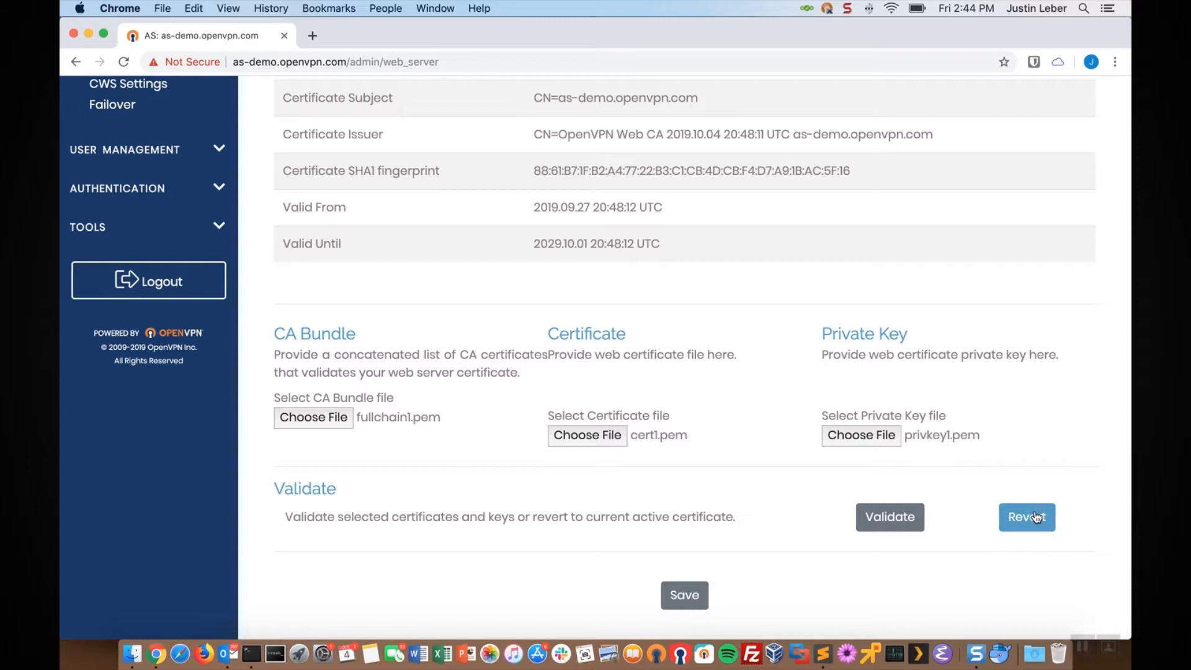
{"action": "mouse_move", "coordinate": [870, 453]}
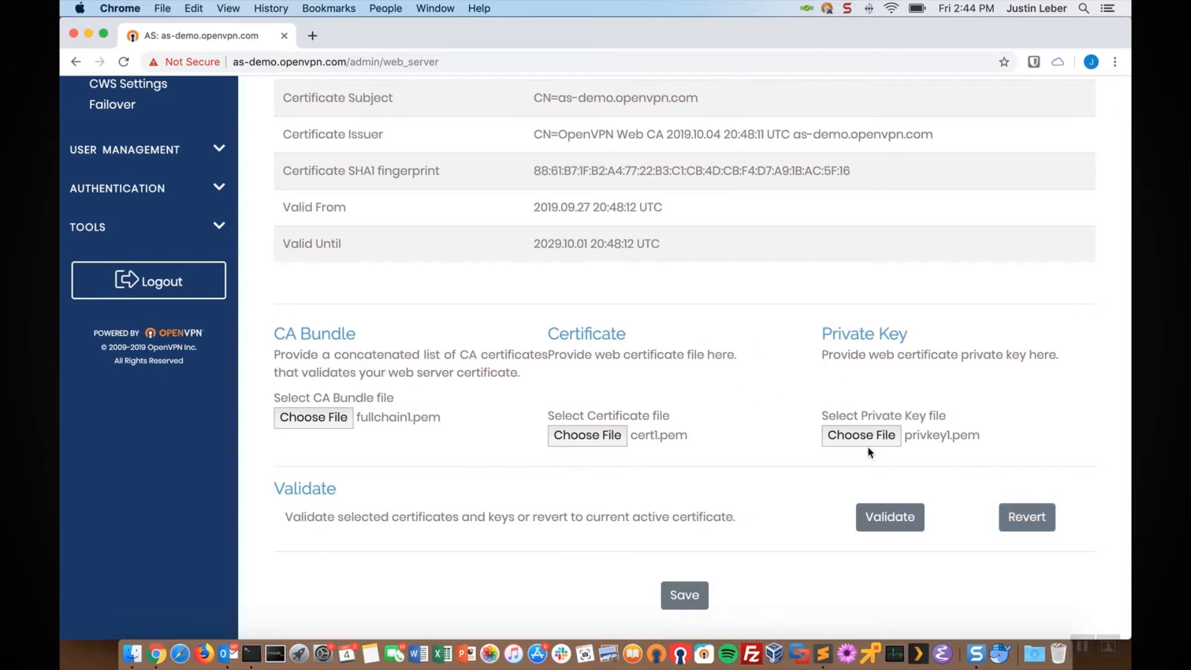
Step: Validate the files and review results: successful hostname match, issuer Let's Encrypt
{"action": "left_click", "coordinate": [889, 517]}
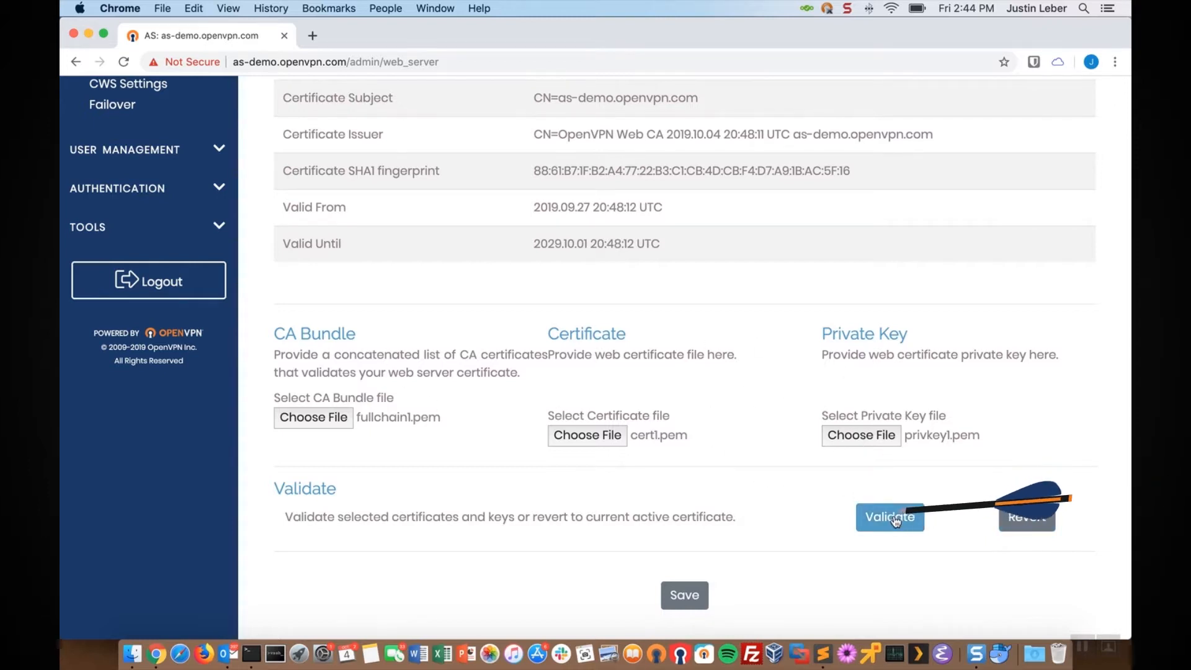
{"action": "left_click", "coordinate": [889, 517]}
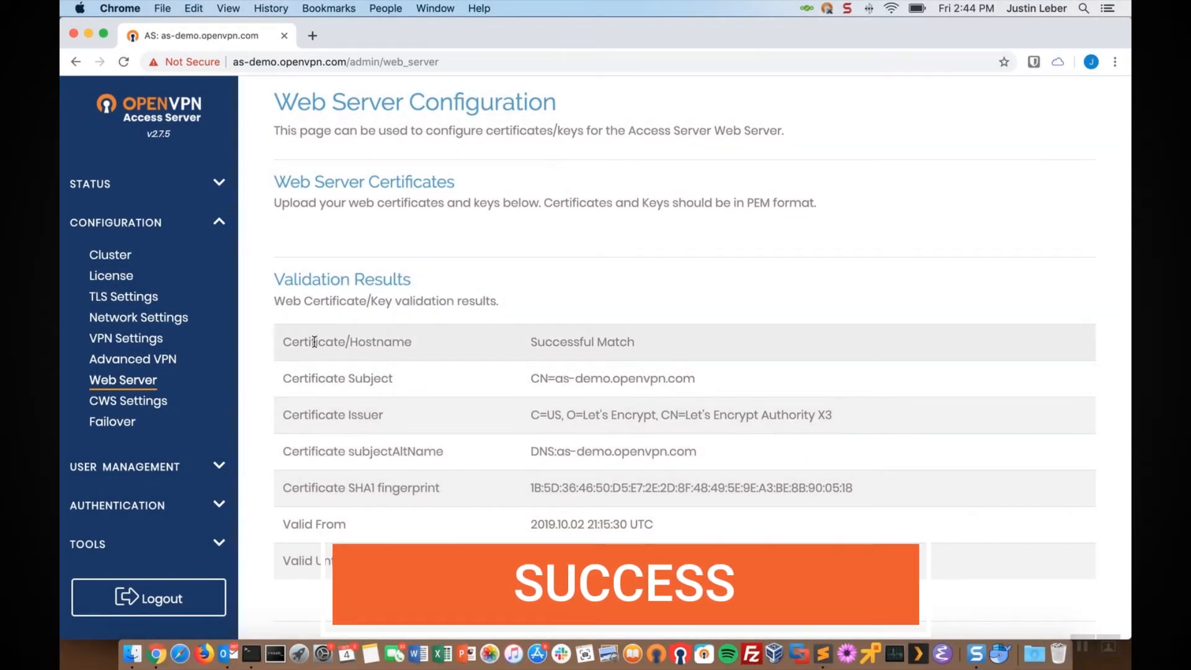
{"action": "mouse_move", "coordinate": [403, 352]}
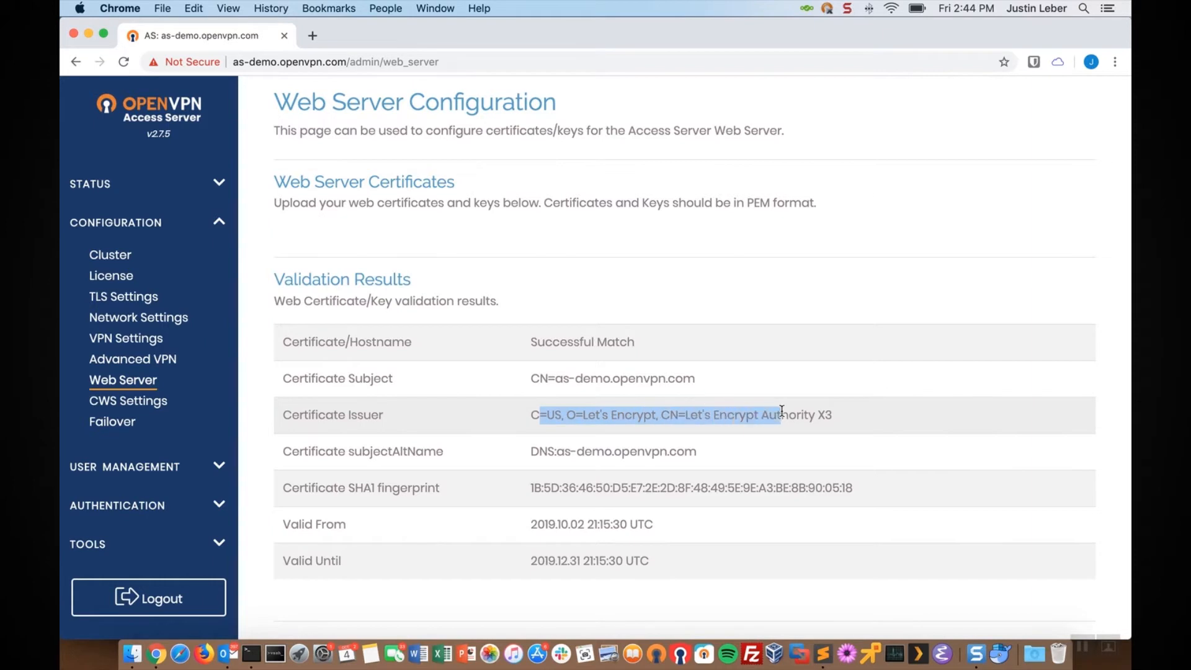
{"action": "scroll", "scroll_direction": "down", "scroll_amount": 3}
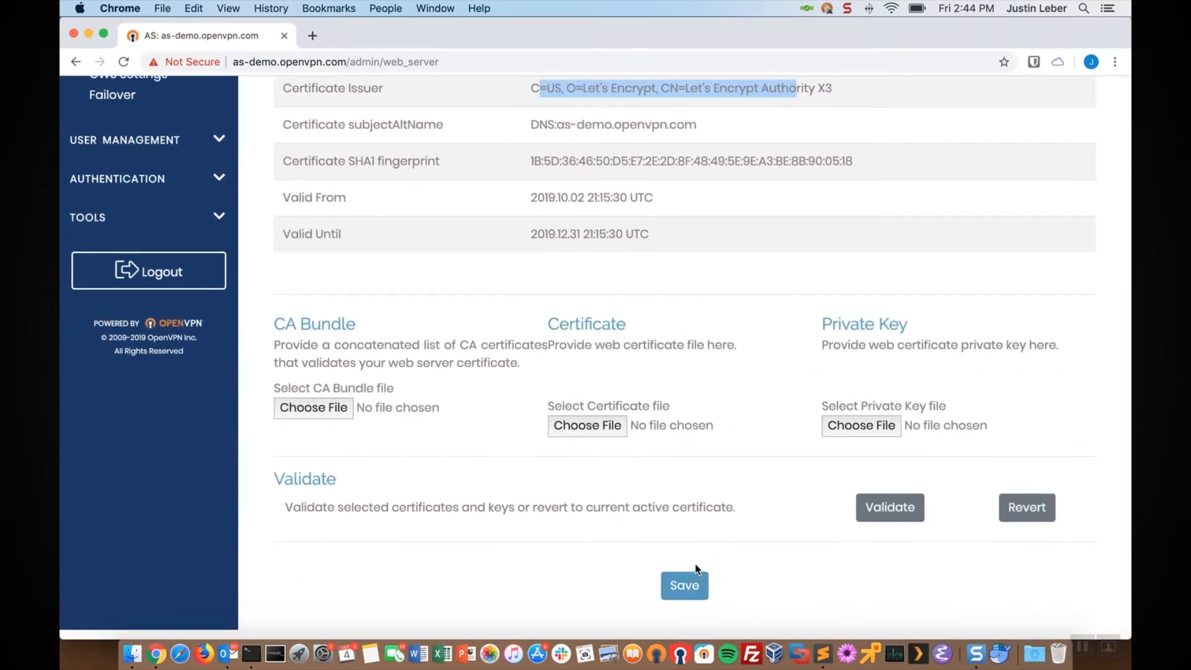
Step: Save the certificate settings, update the running server, and begin correcting the admin URL
{"action": "left_click", "coordinate": [683, 584]}
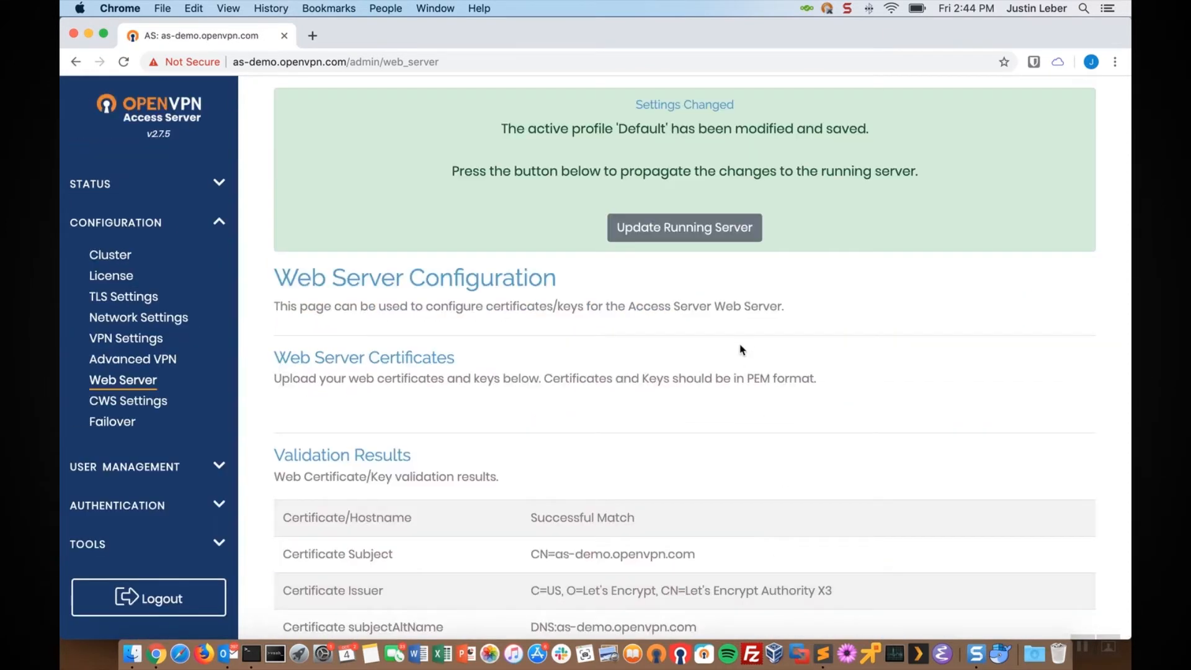
{"action": "left_click", "coordinate": [683, 227]}
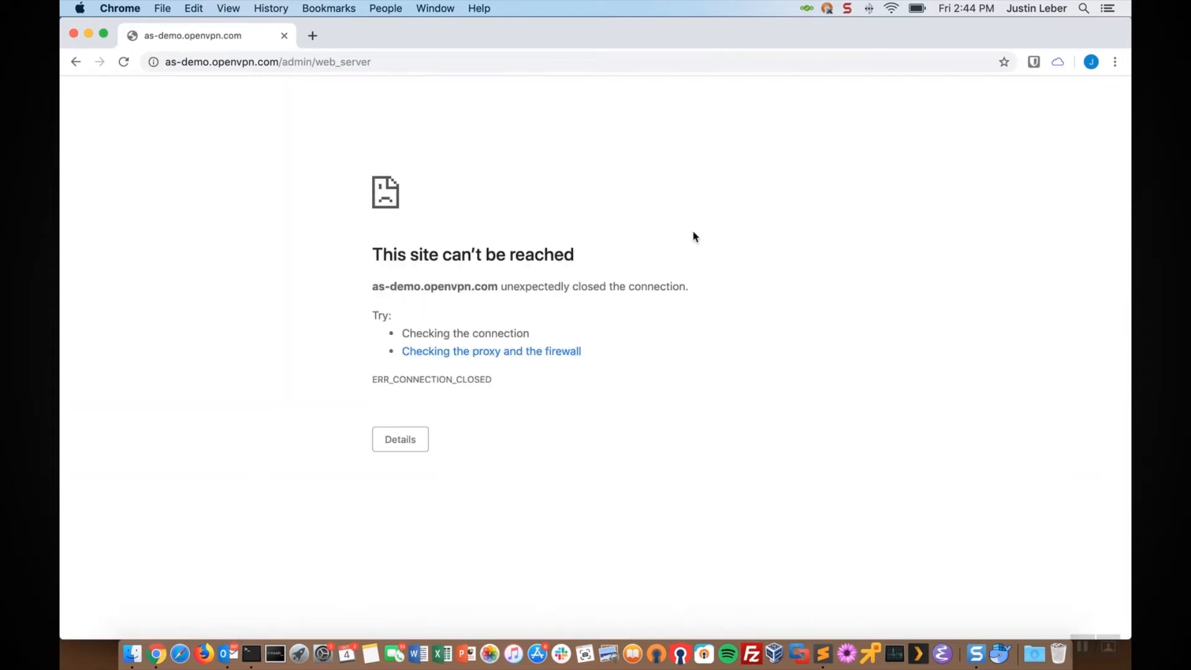
{"action": "mouse_move", "coordinate": [146, 141]}
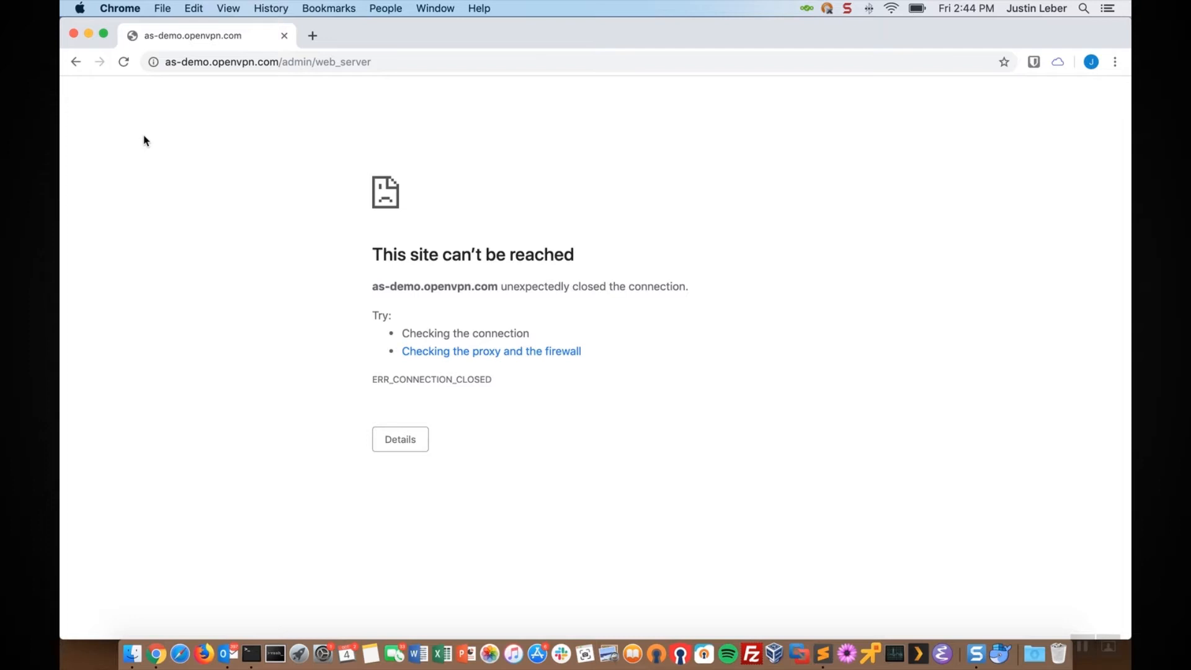
{"action": "mouse_move", "coordinate": [406, 83]}
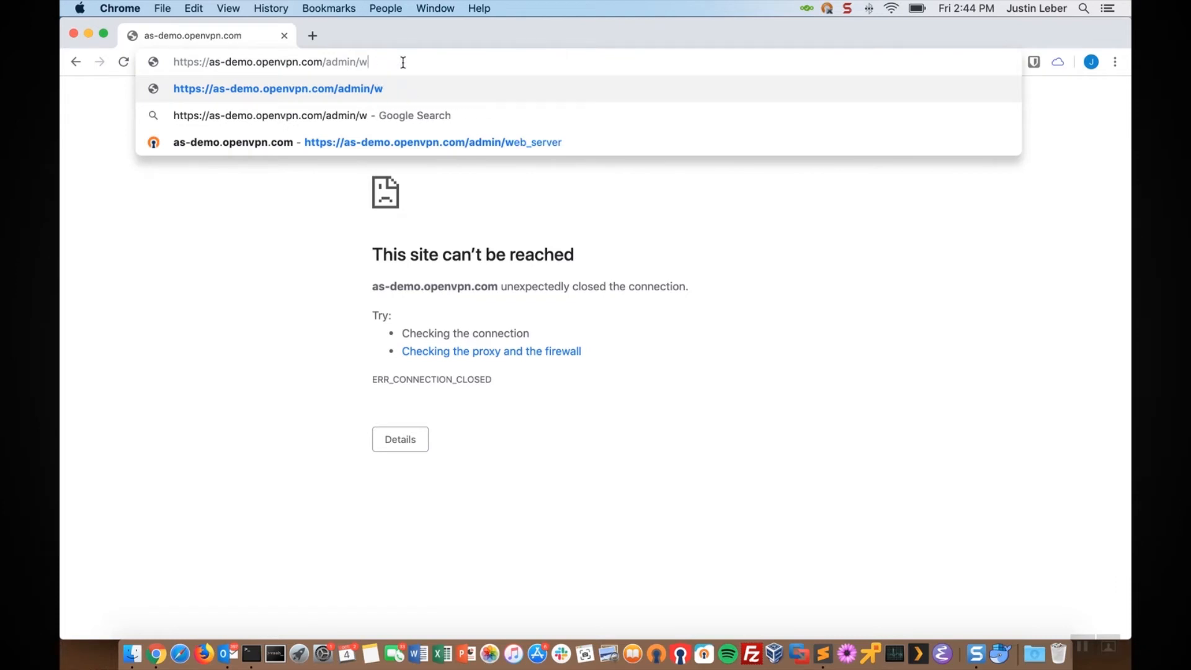
{"action": "key", "text": "Backspace"}
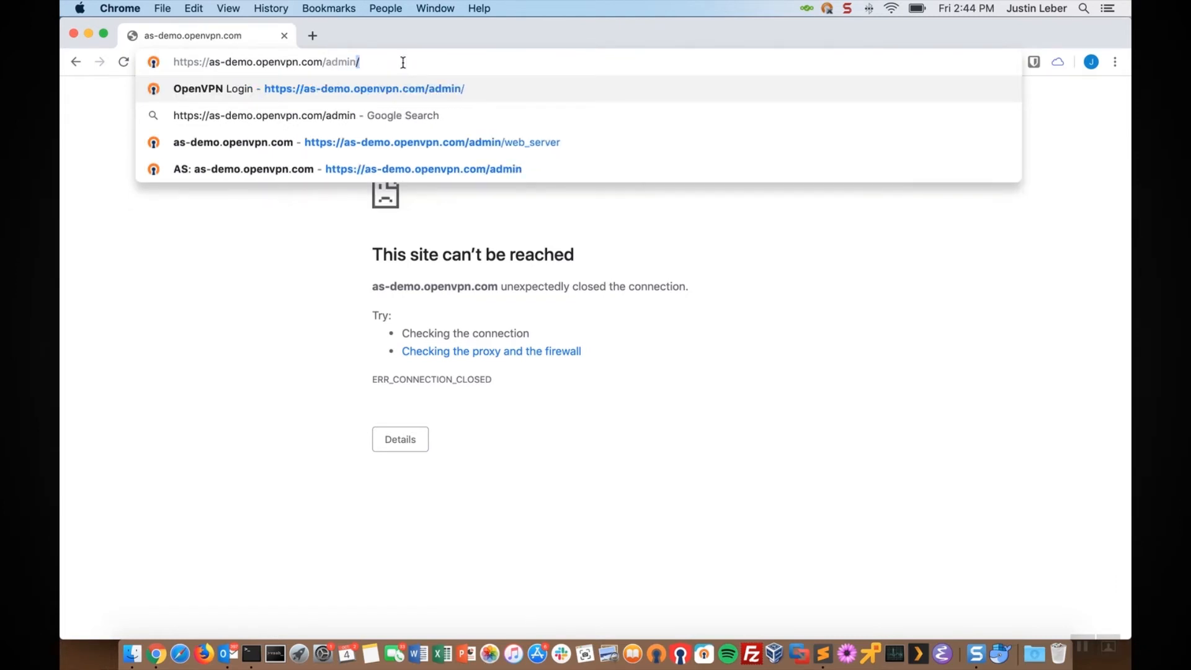